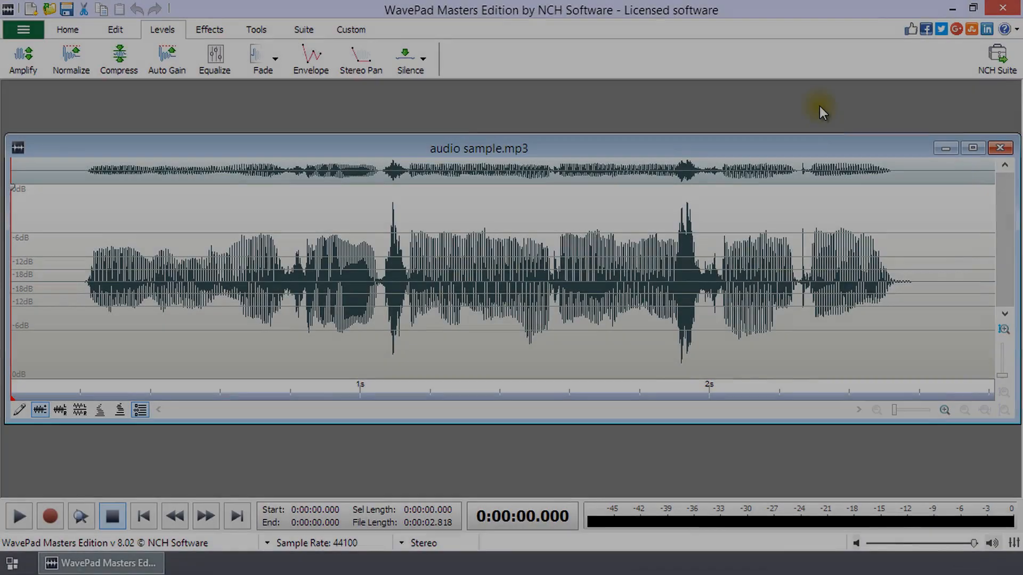
mouse_move(245, 118)
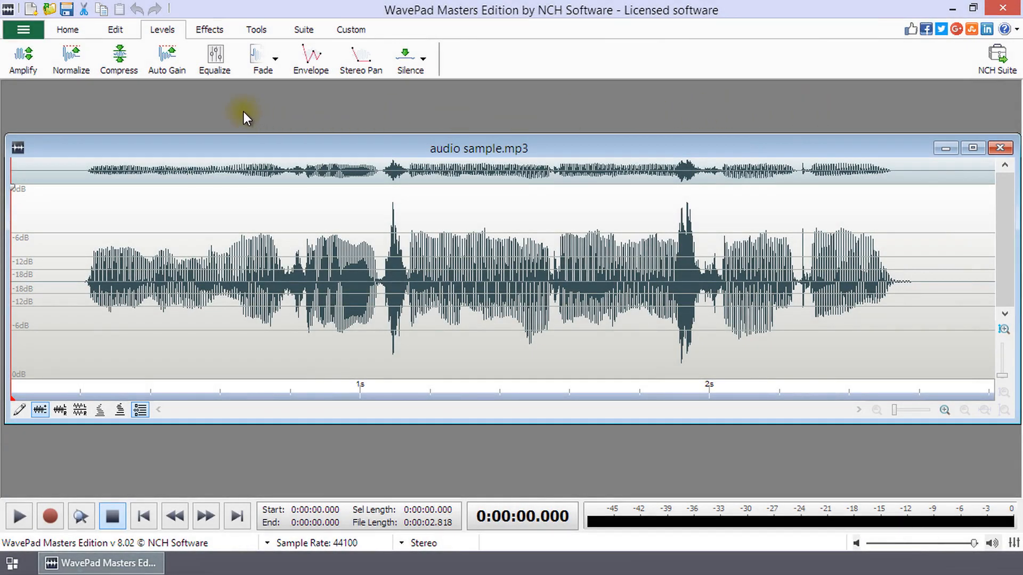
mouse_move(214, 58)
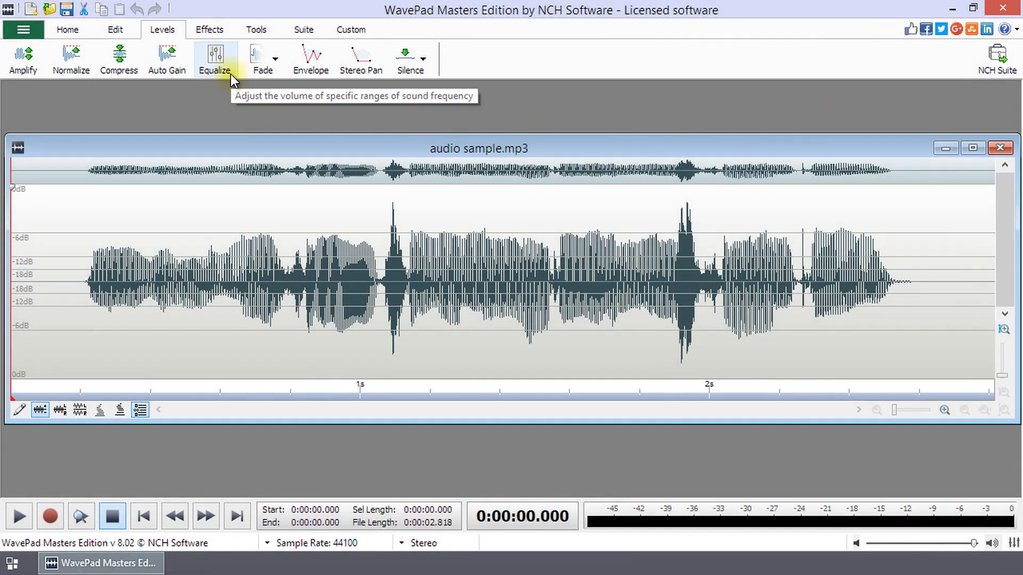
mouse_move(358, 203)
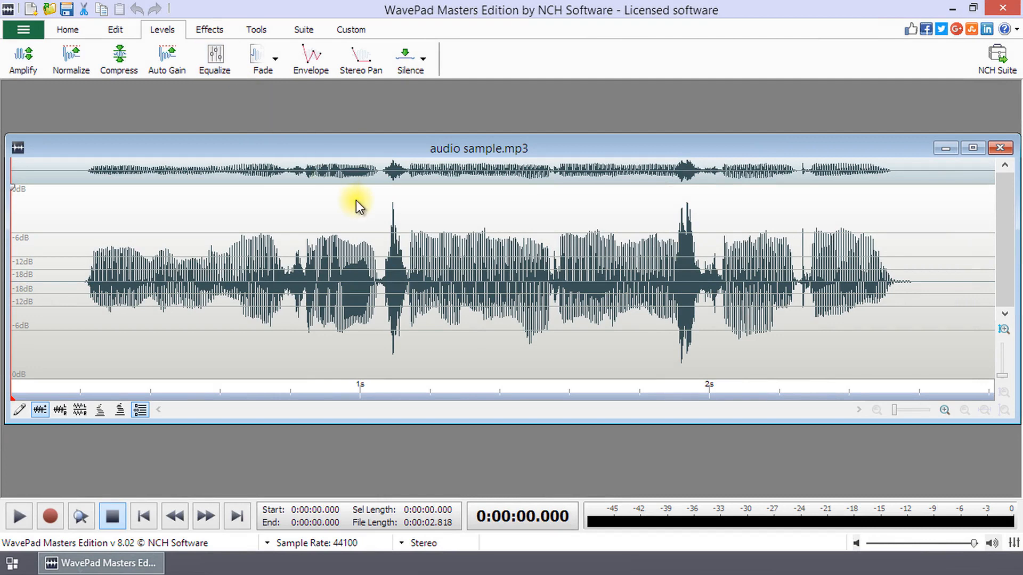
mouse_move(214, 59)
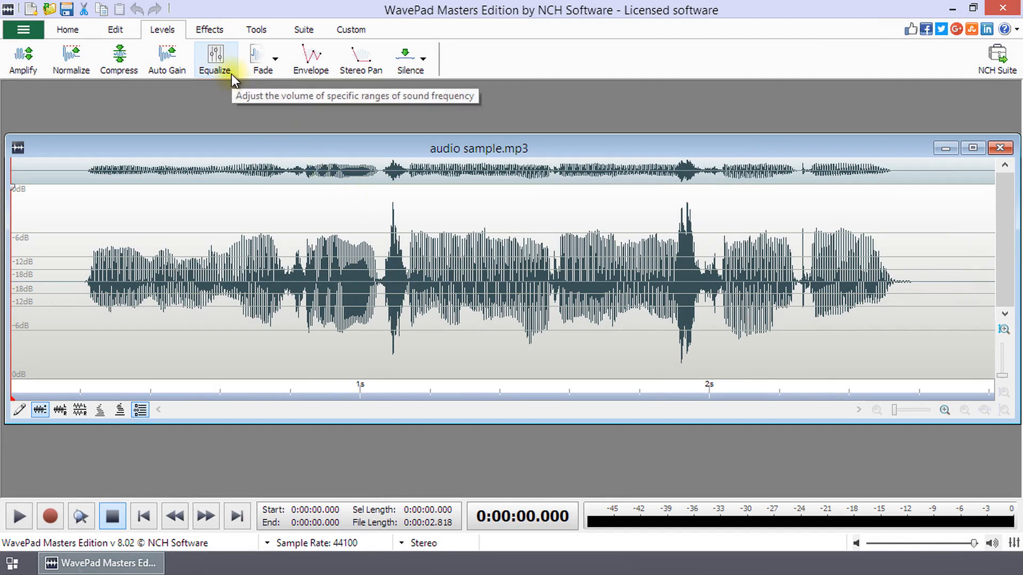
Bring up the effects menu with the Equalize command for audio sample.mp3.
left_click(215, 59)
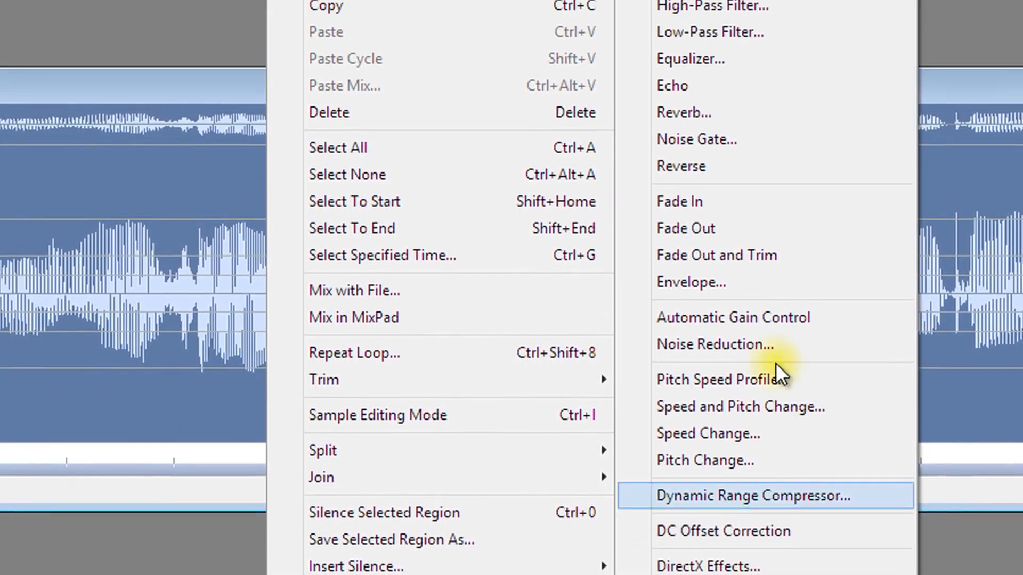
left_click(690, 59)
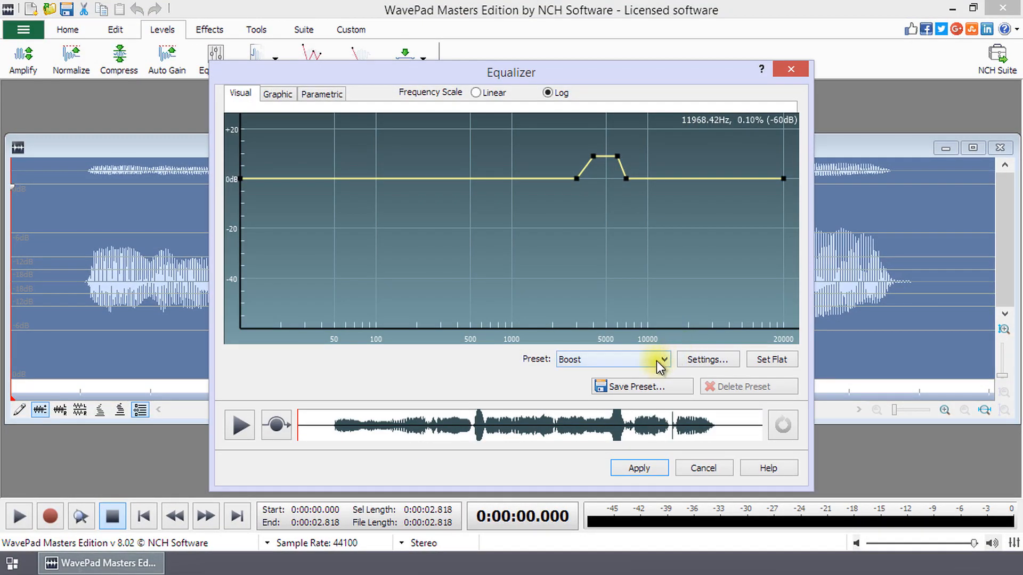
left_click(667, 359)
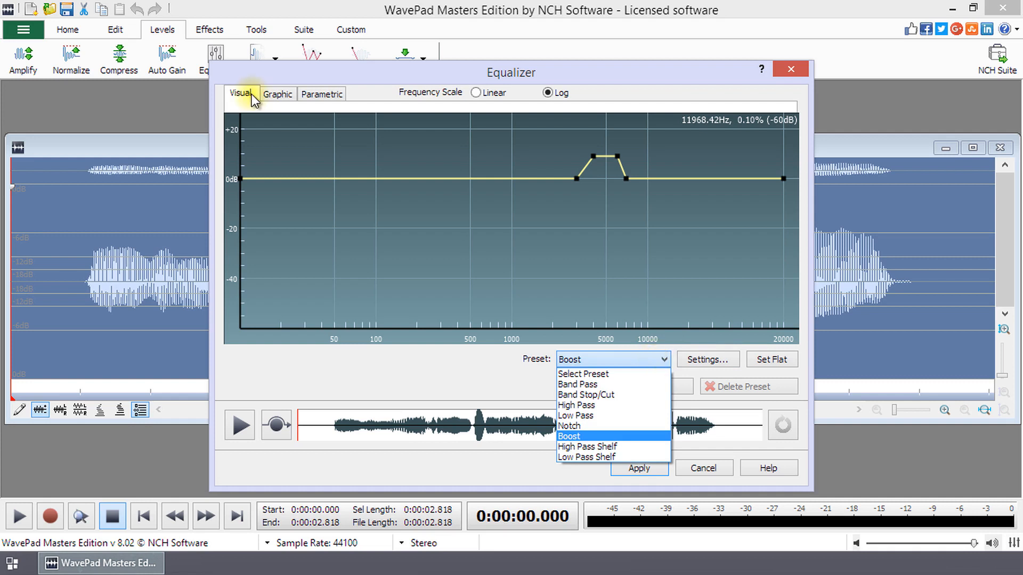
left_click(276, 93)
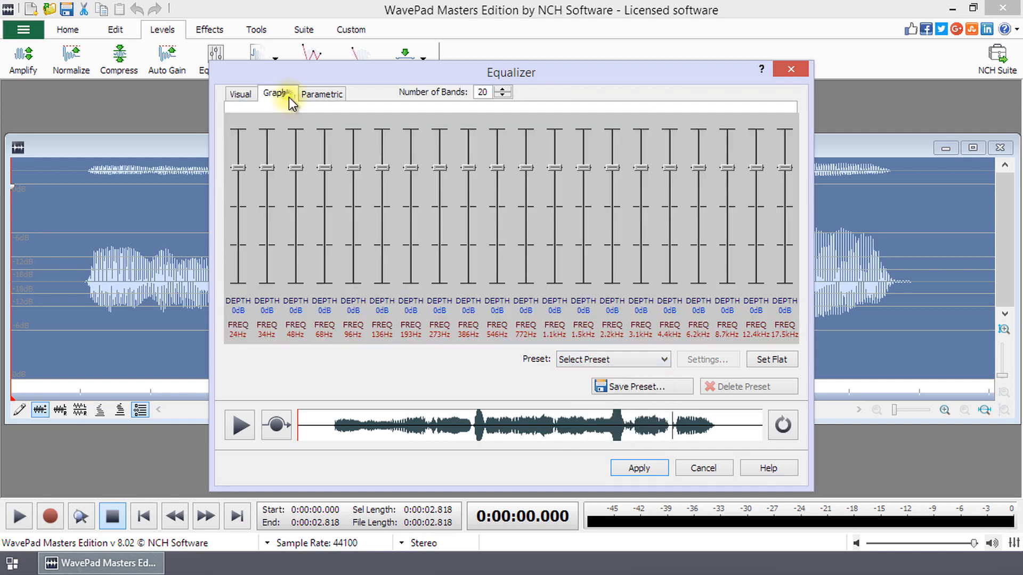
left_click(322, 94)
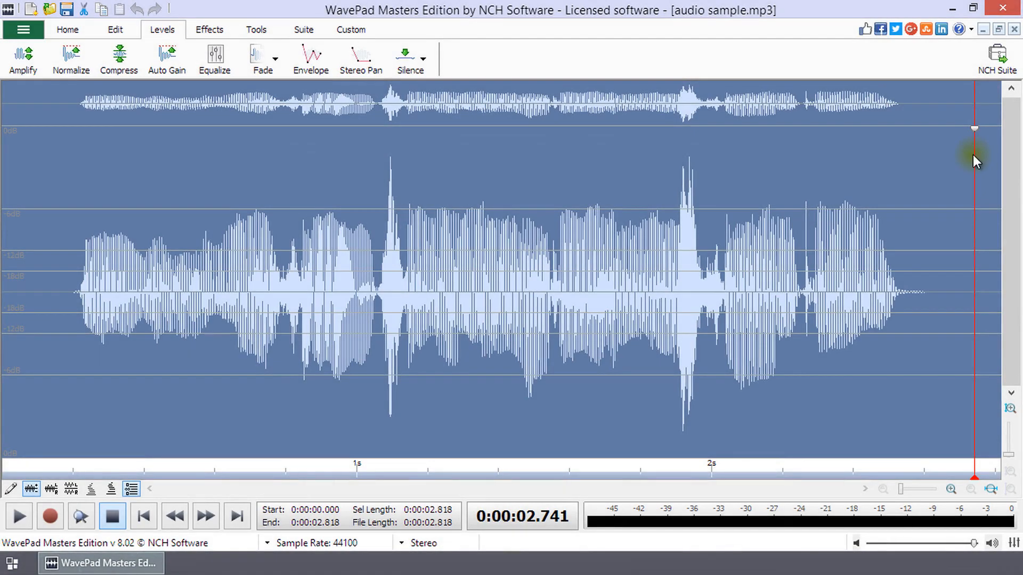
mouse_move(326, 187)
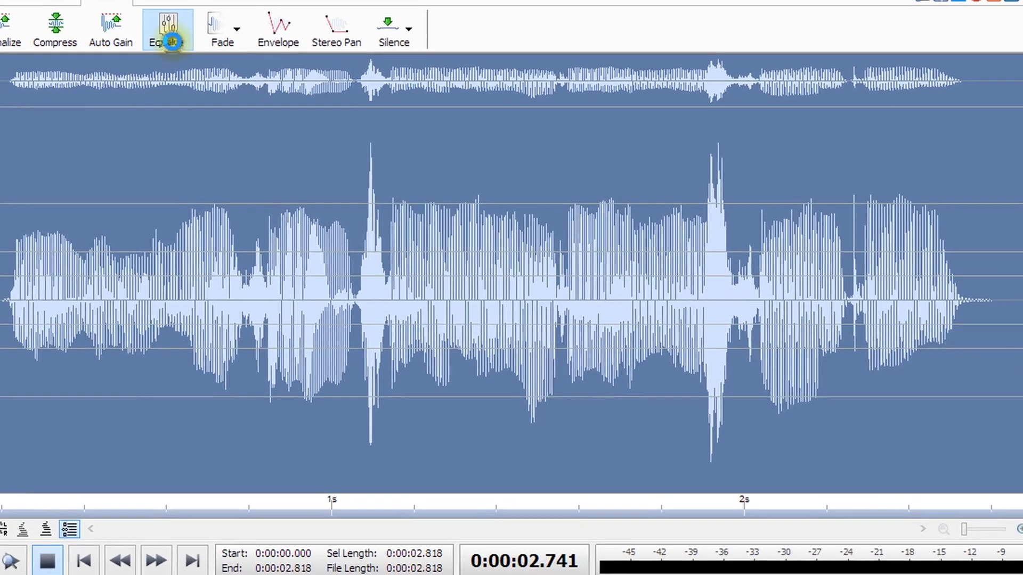
Open the Equalizer via Levels > Equalize and browse its preset list.
left_click(167, 26)
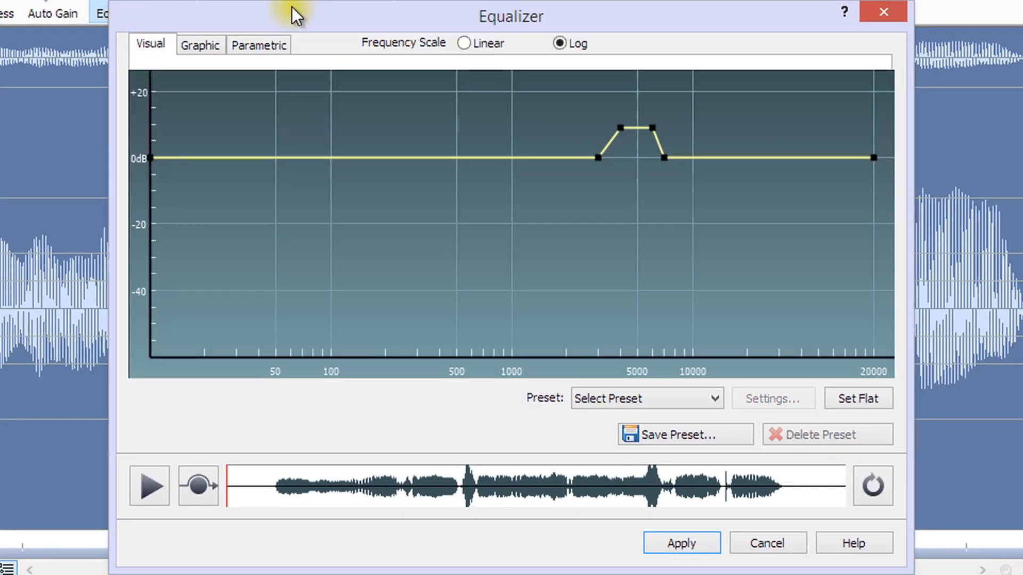
mouse_move(716, 417)
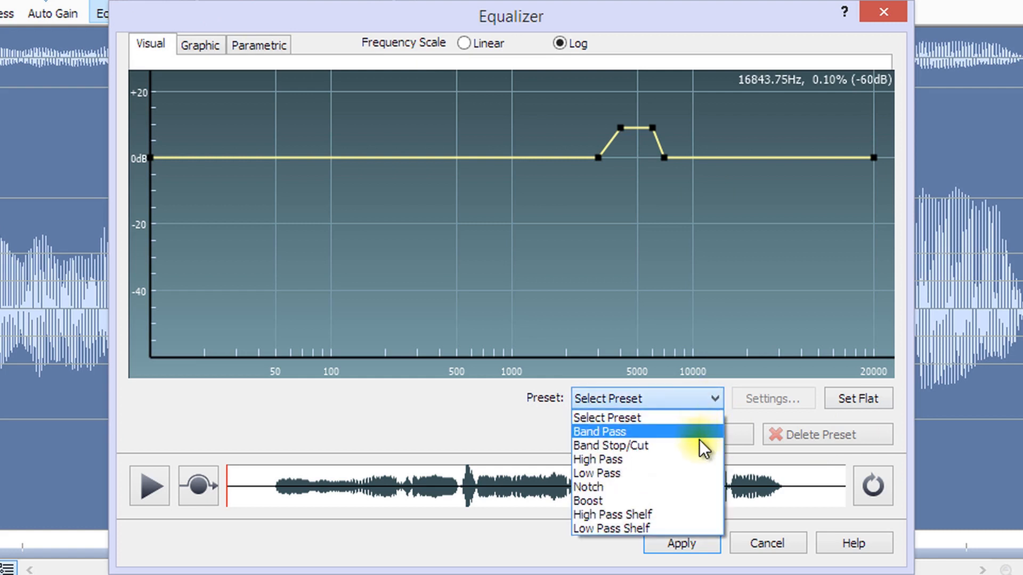
mouse_move(698, 460)
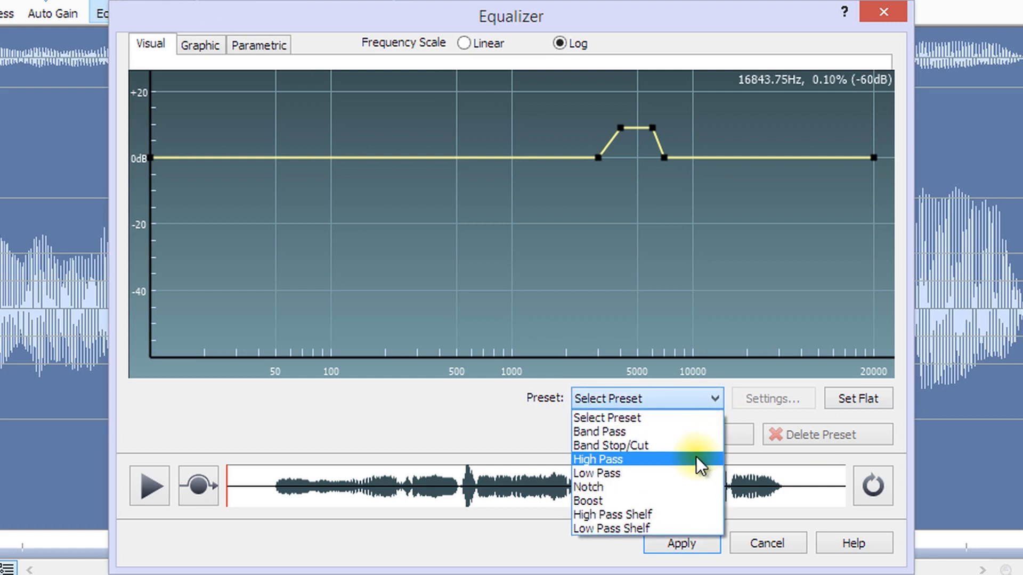
mouse_move(697, 473)
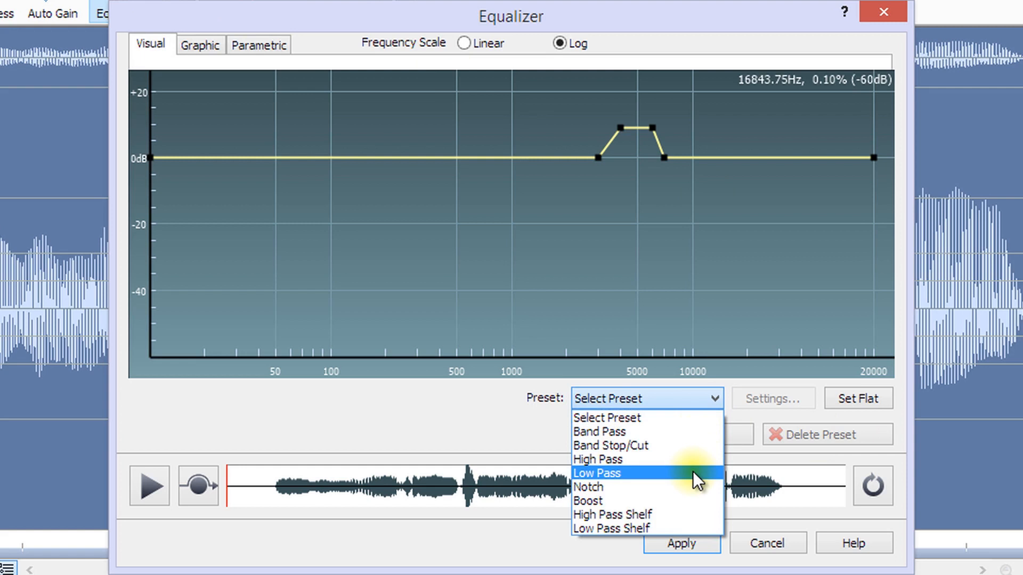
mouse_move(693, 501)
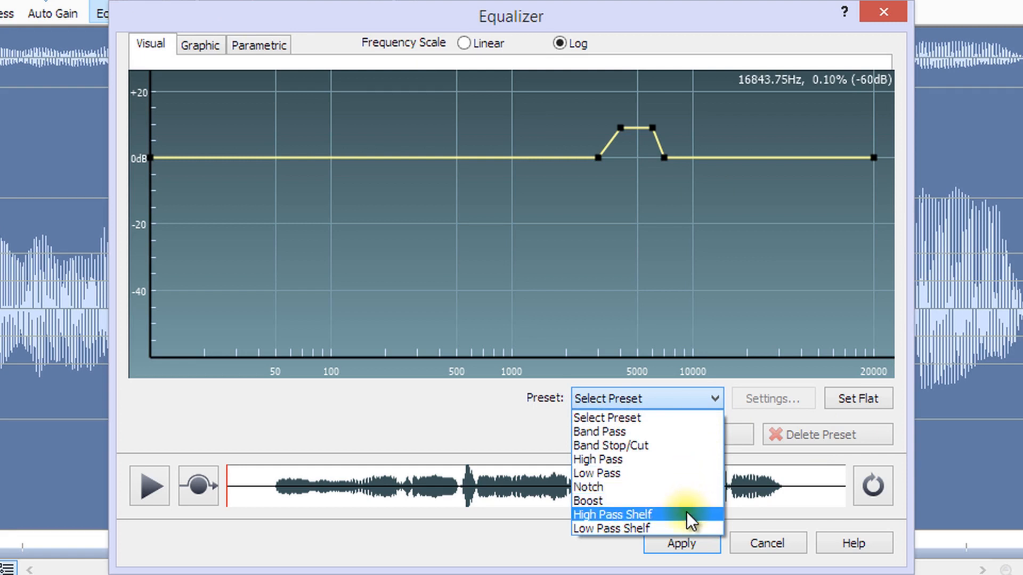
mouse_move(703, 528)
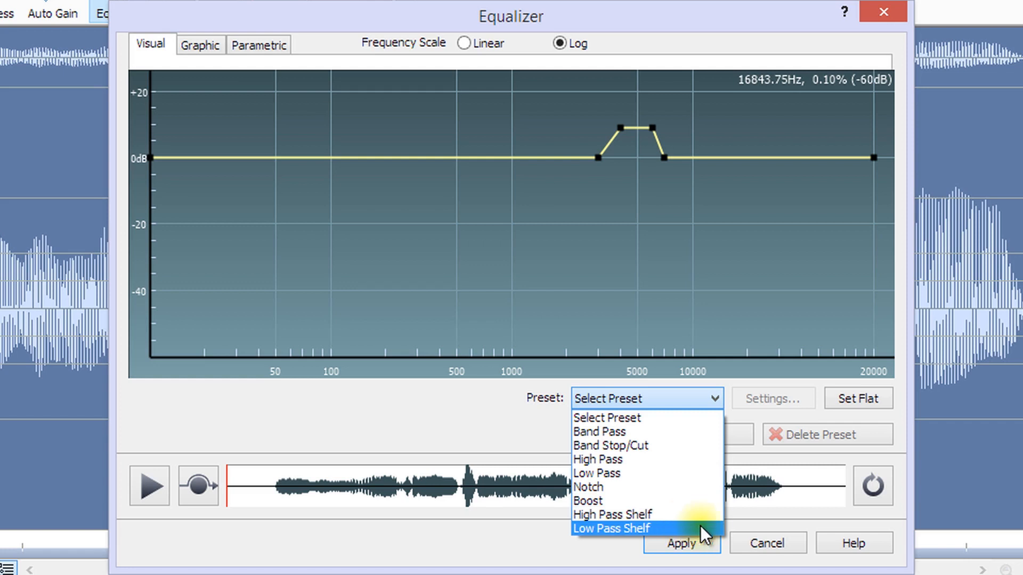
mouse_move(801, 532)
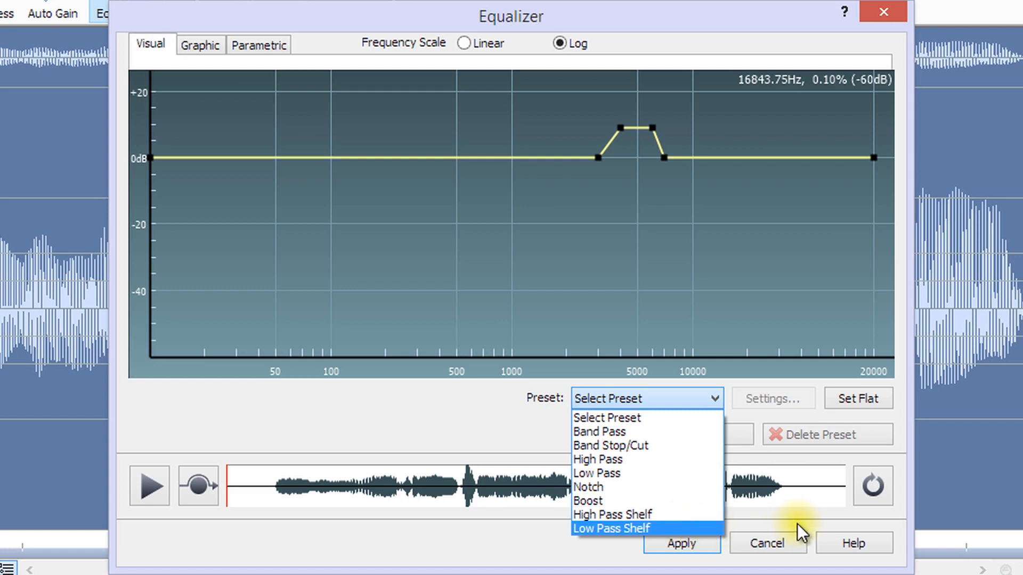
mouse_move(717, 529)
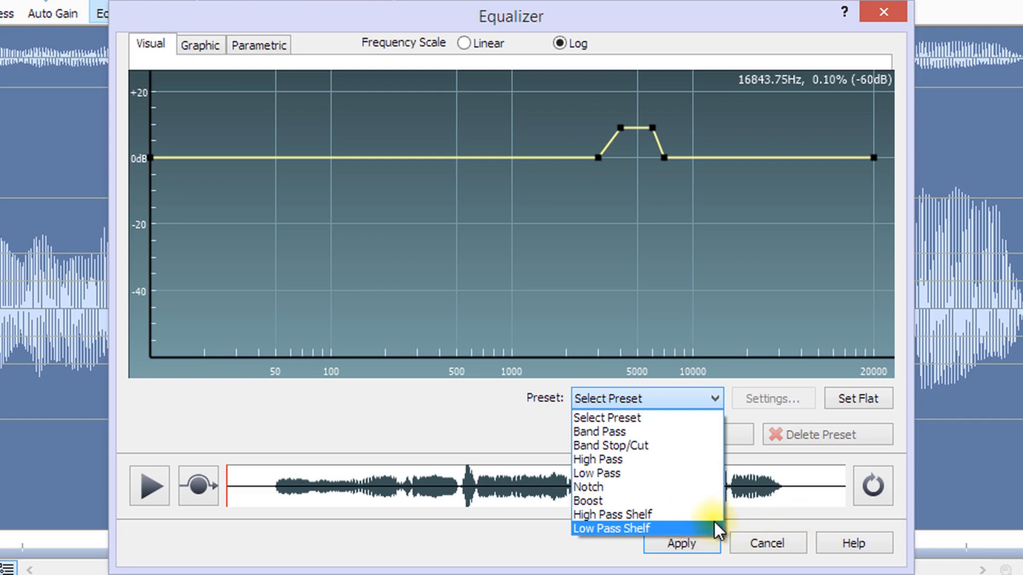
mouse_move(710, 473)
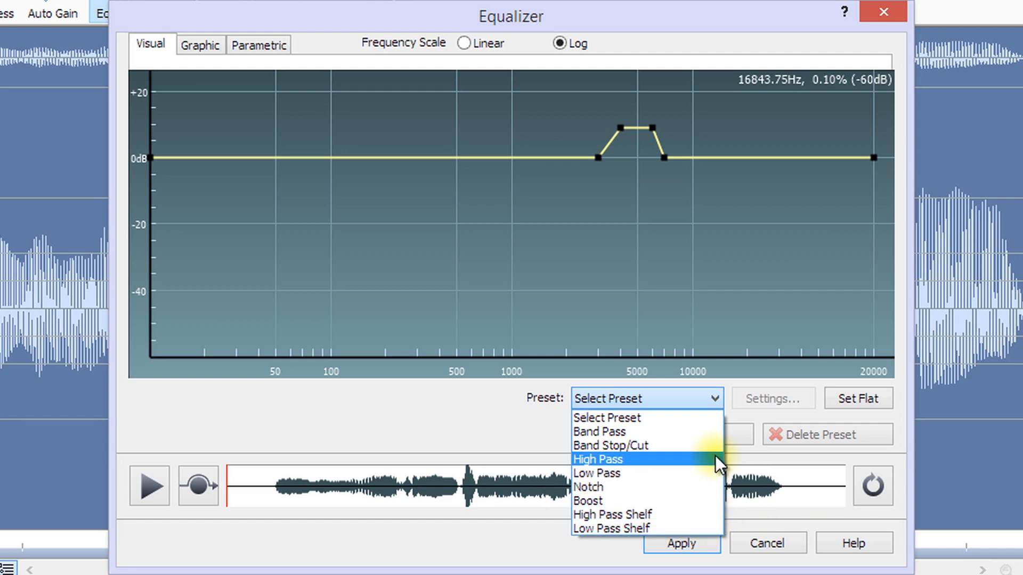
mouse_move(756, 408)
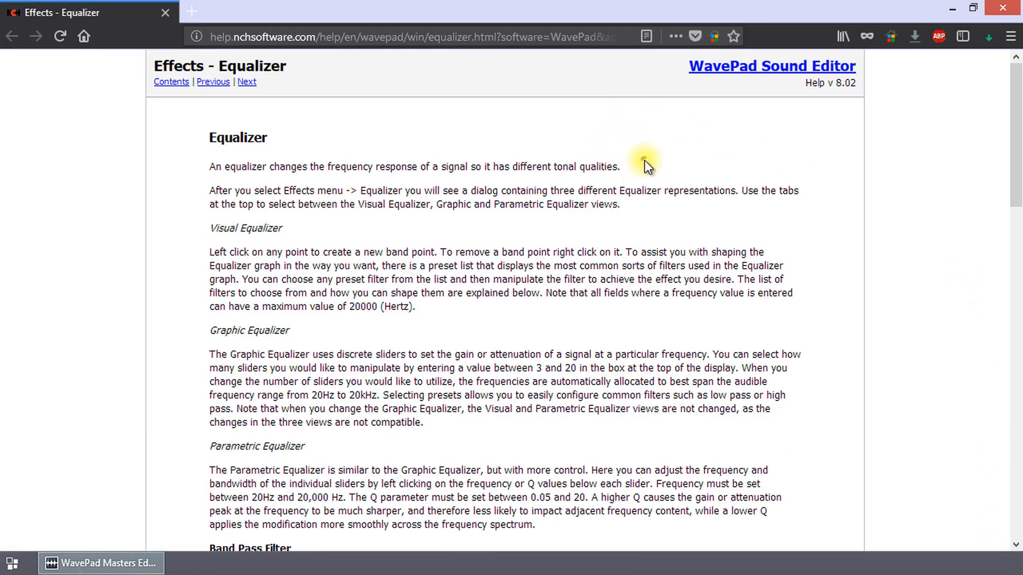
scroll("down", 3)
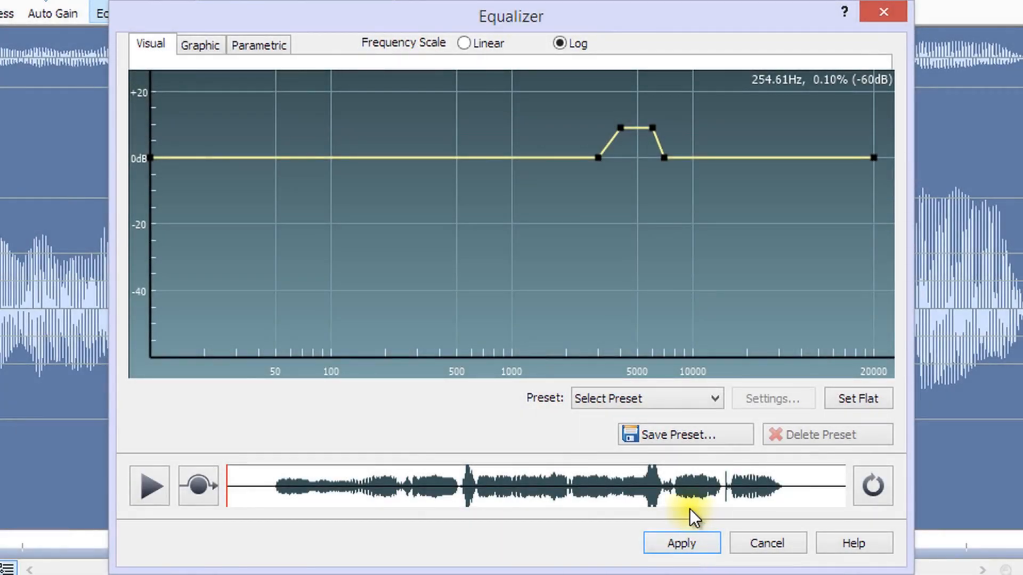
Apply the Band Pass preset with a 5000–17000 Hz pass range and accept the options.
left_click(646, 398)
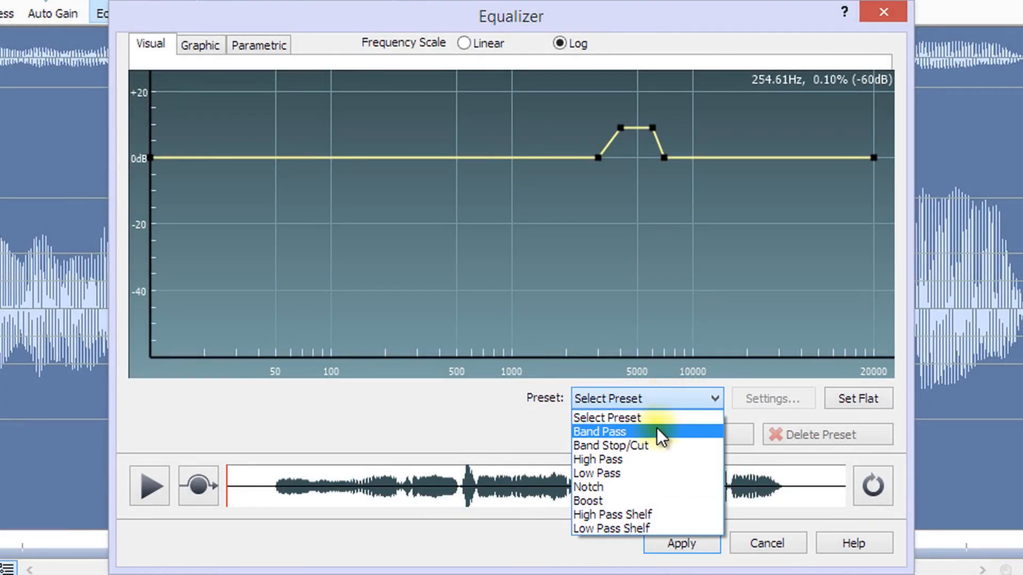
left_click(597, 432)
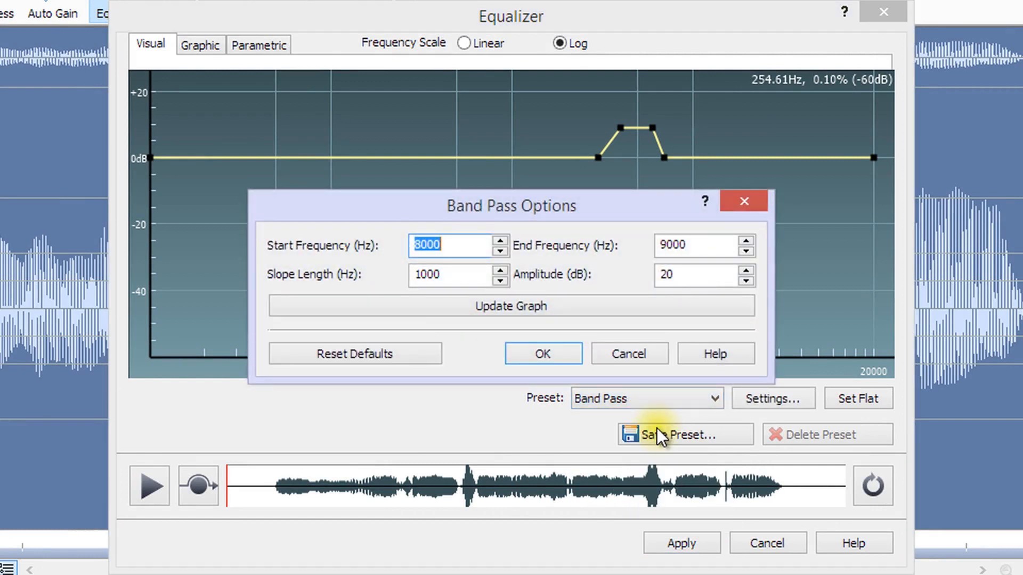
mouse_move(482, 245)
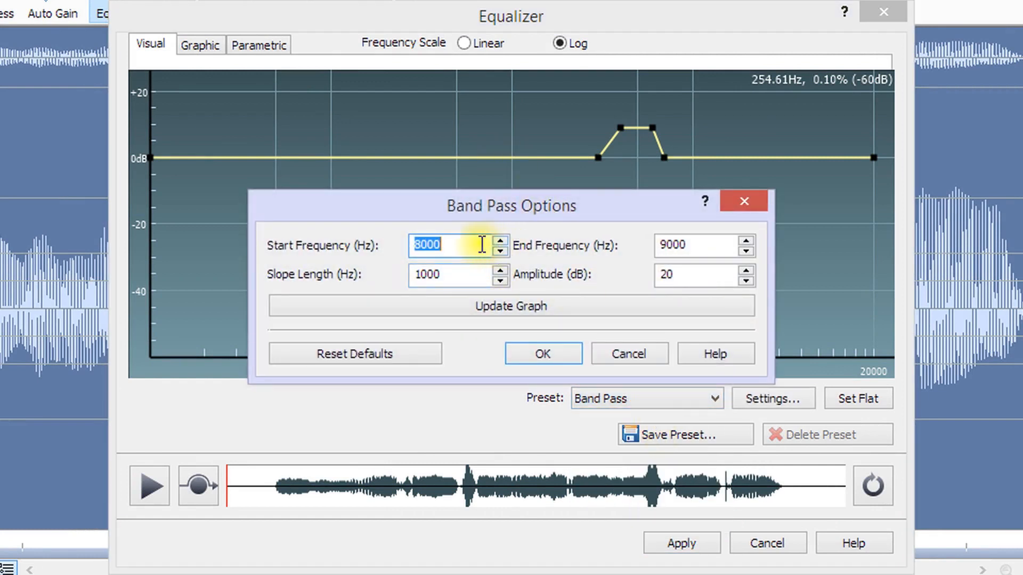
type("5000")
left_click(704, 245)
type("12000")
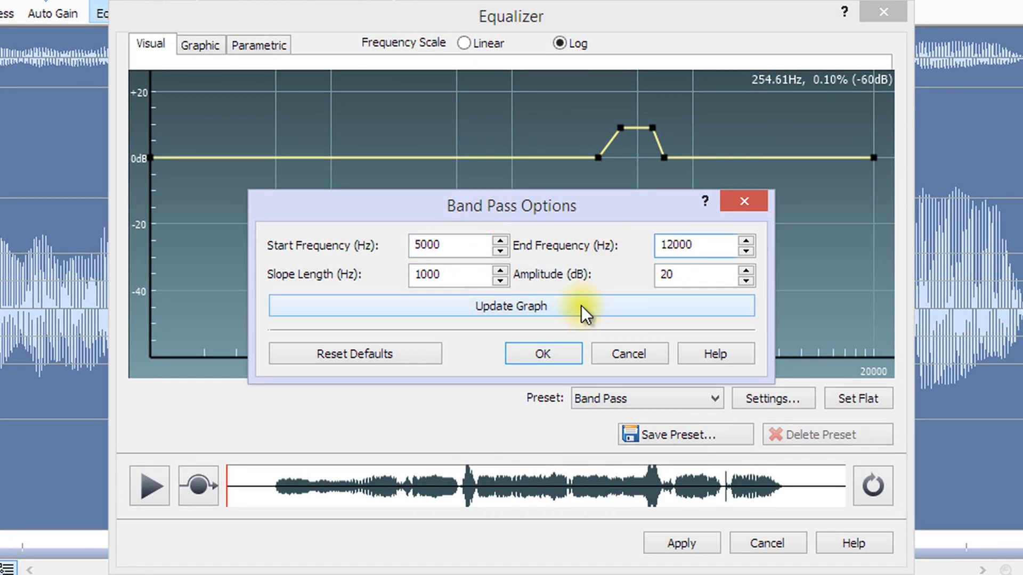
left_click(510, 306)
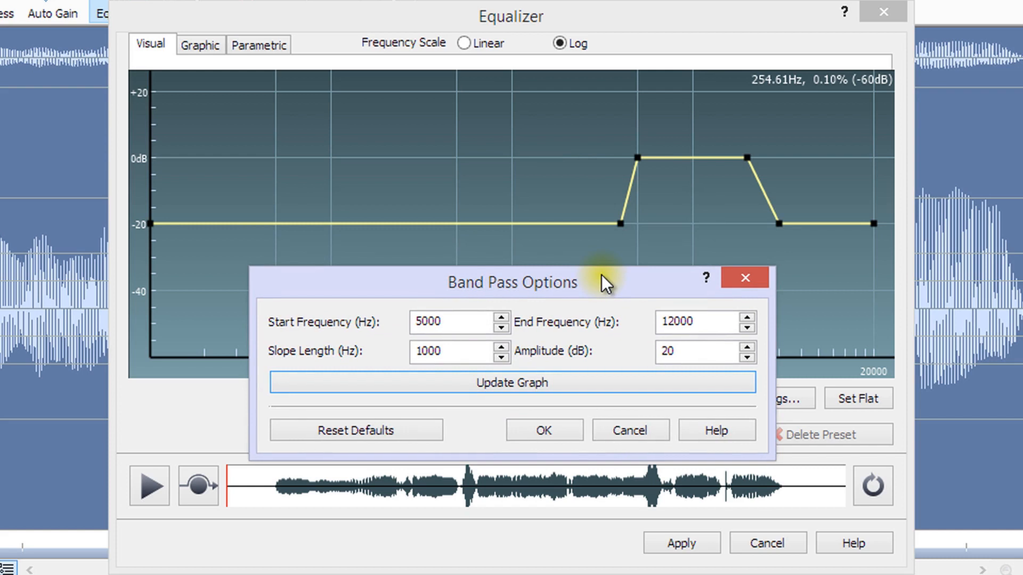
mouse_move(600, 457)
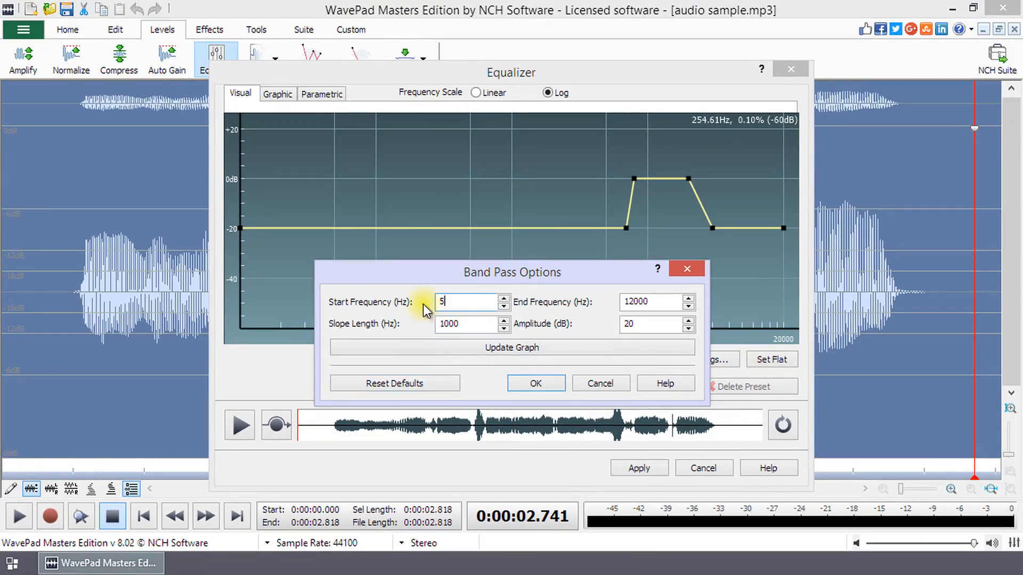
left_click(512, 348)
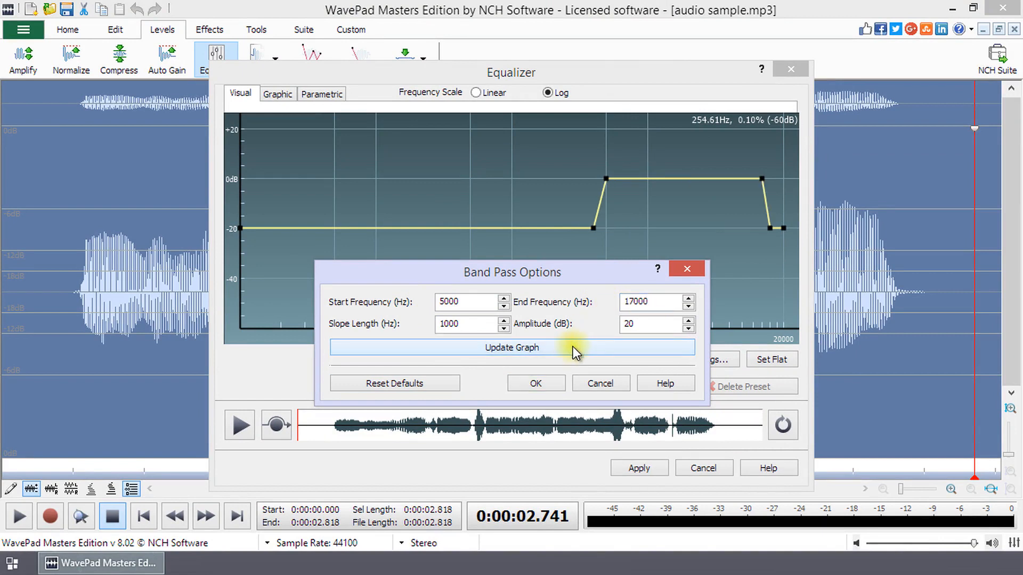
left_click(535, 383)
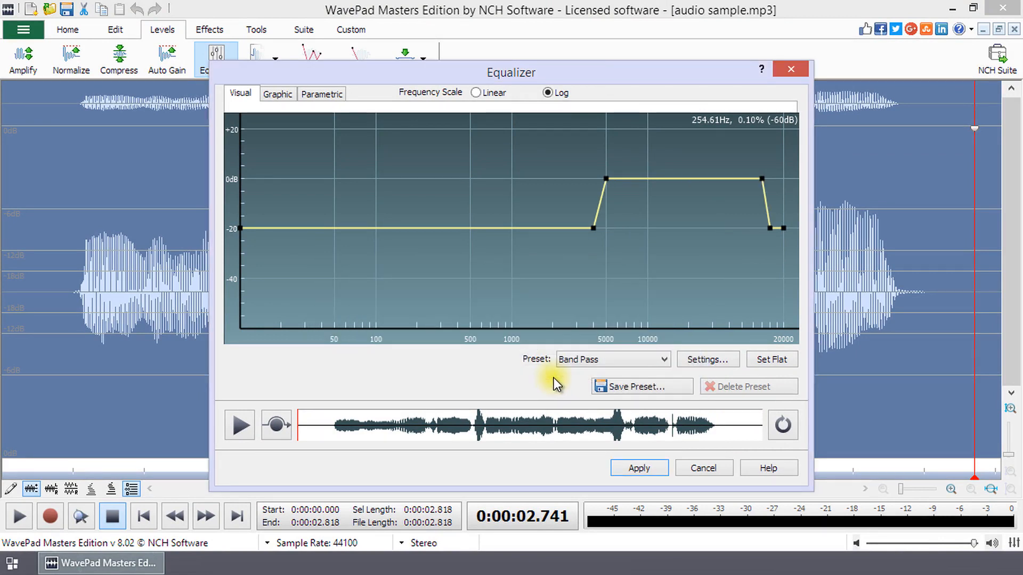
mouse_move(707, 359)
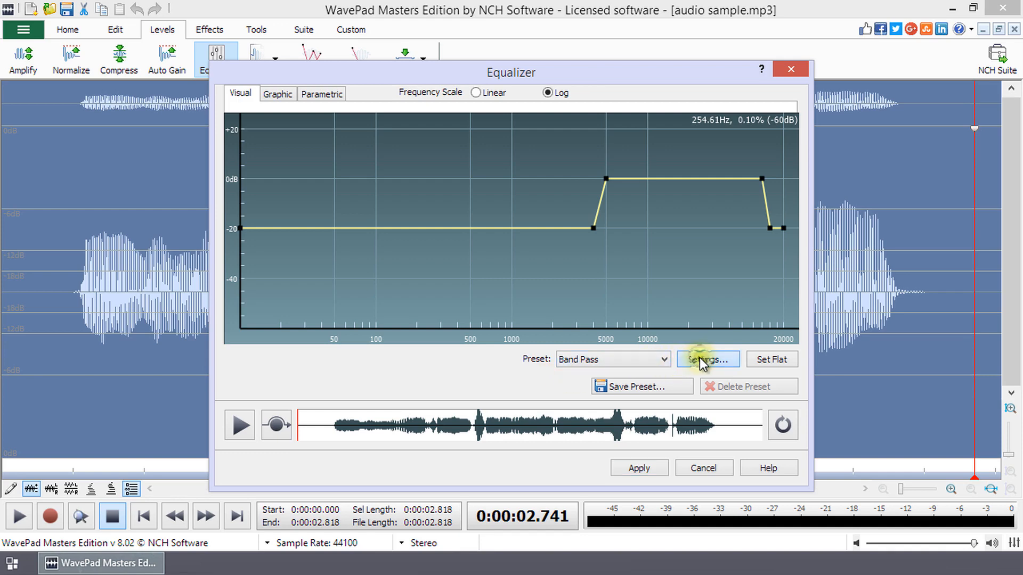
Leave the band pass options unchanged and switch to the Graphic slider equalizer.
left_click(707, 359)
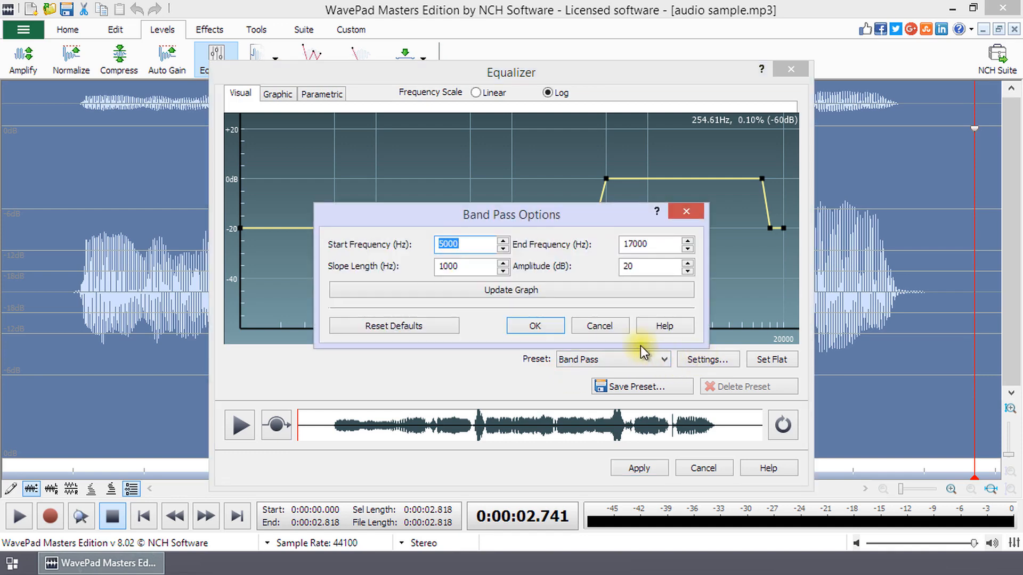
left_click(534, 326)
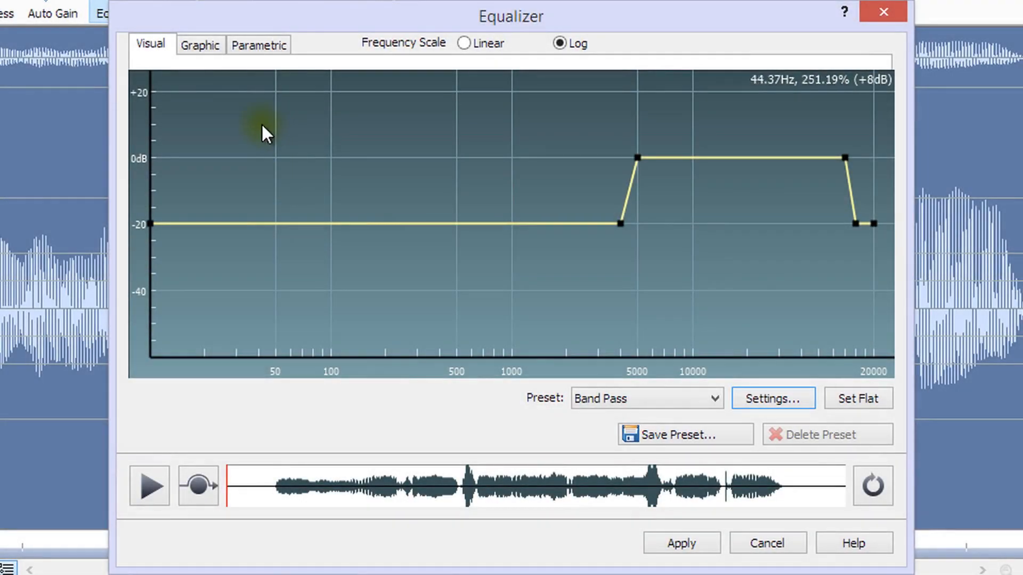
mouse_move(551, 233)
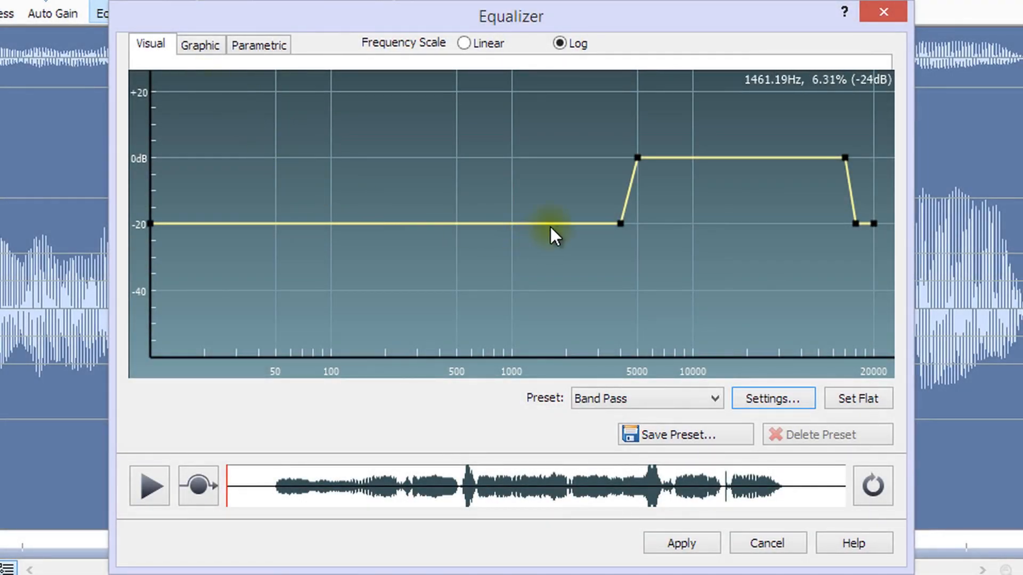
mouse_move(884, 199)
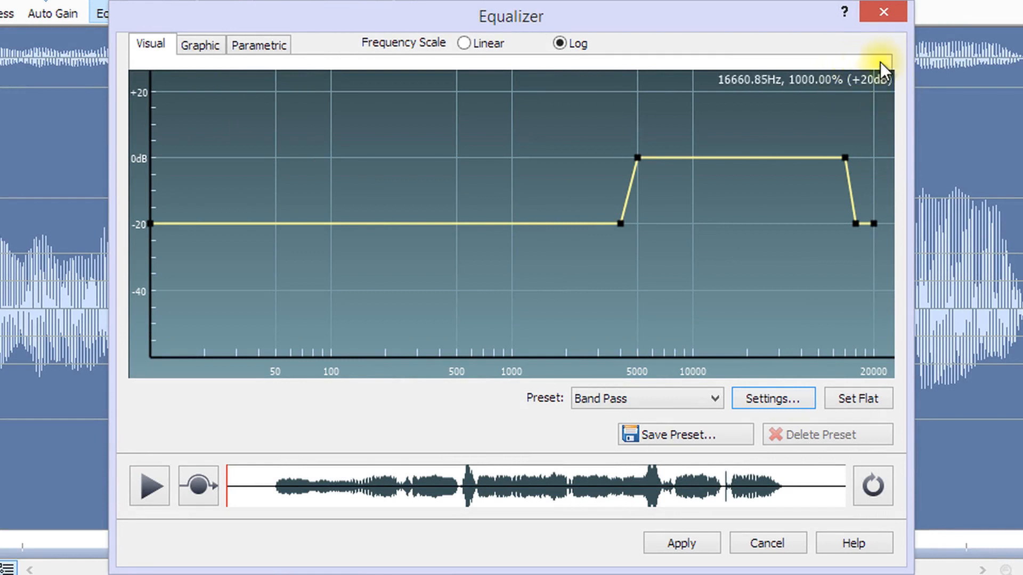
mouse_move(851, 104)
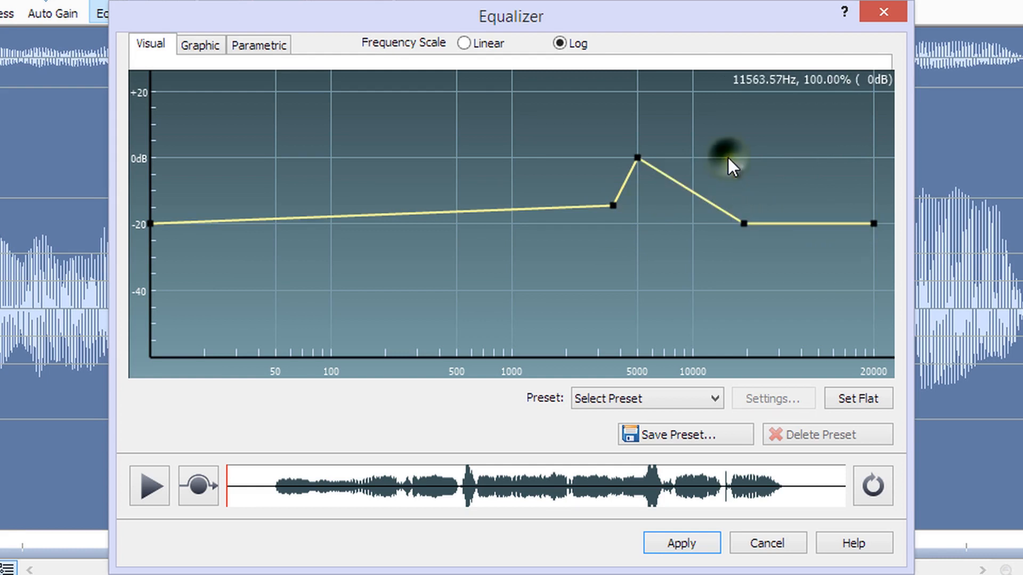
left_click(201, 45)
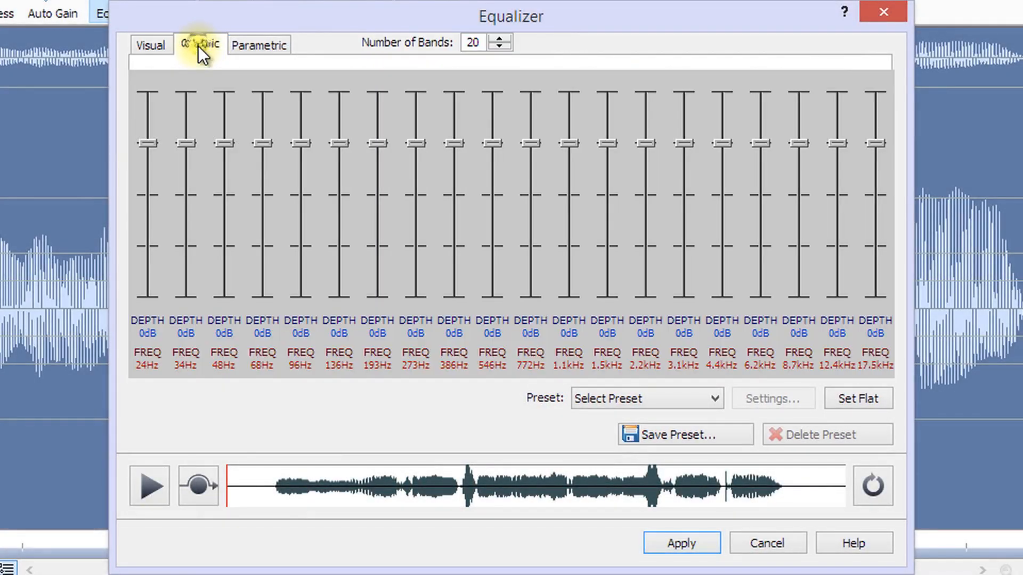
mouse_move(443, 121)
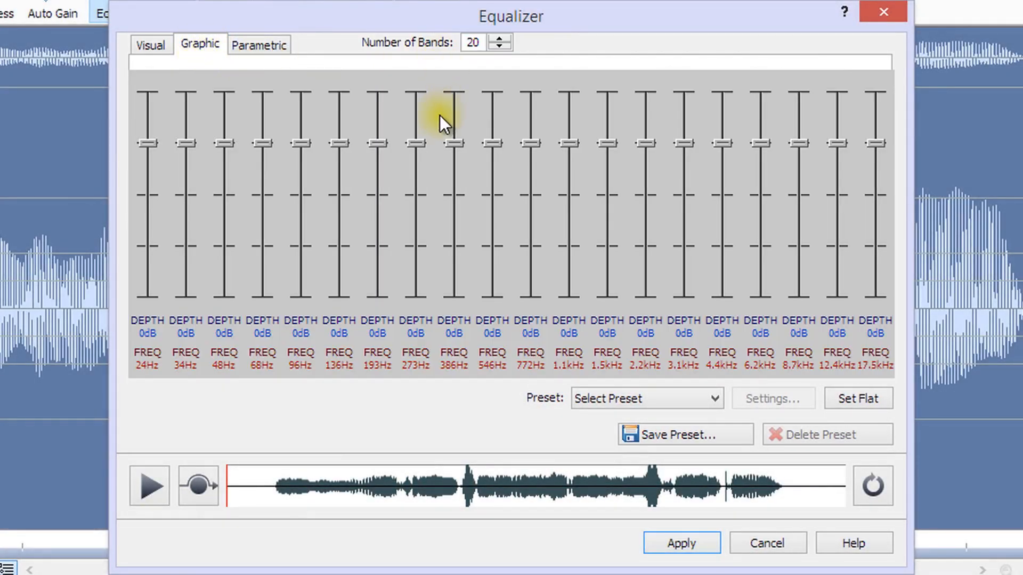
mouse_move(729, 236)
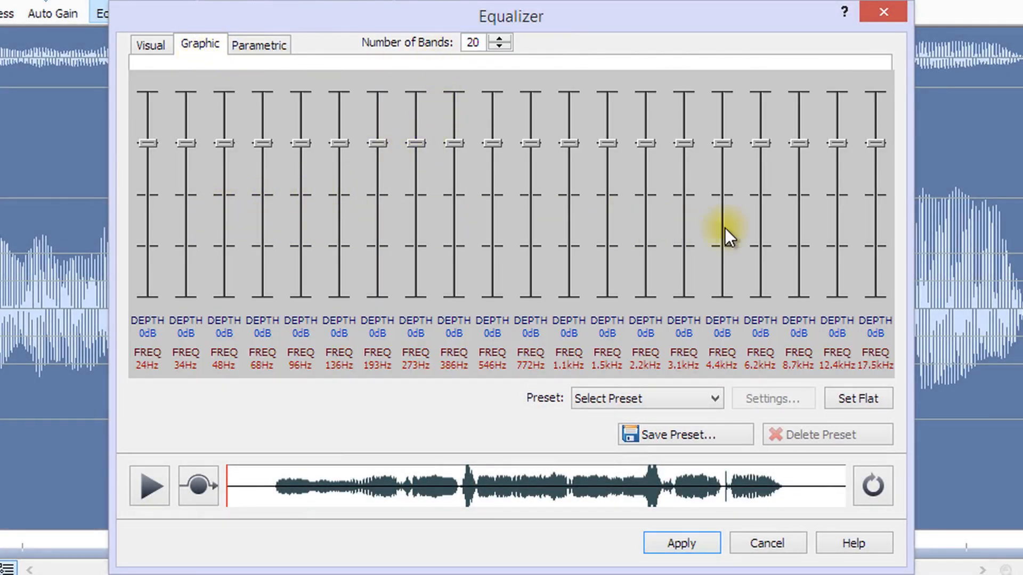
mouse_move(666, 390)
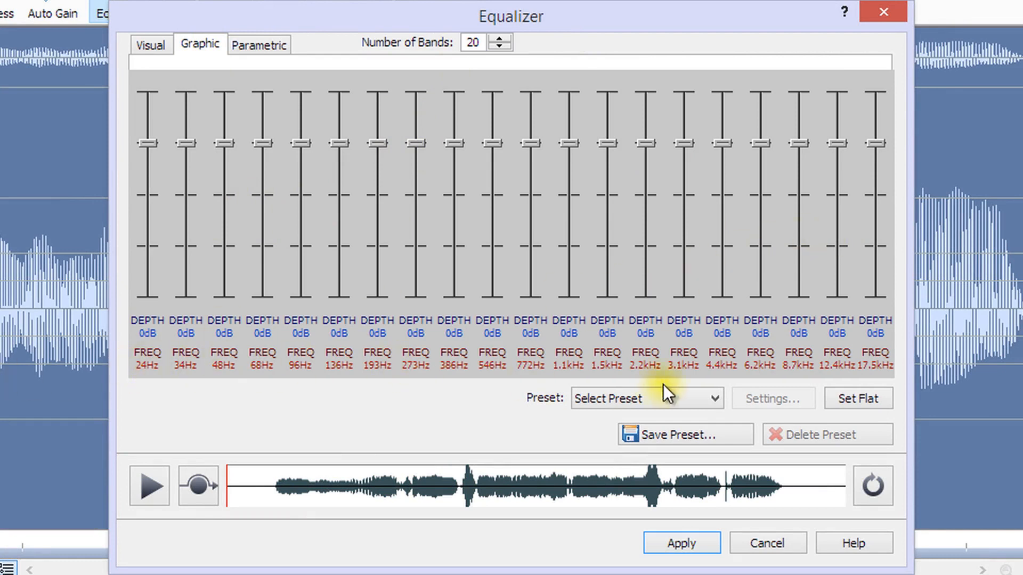
Set the graphic equalizer to 5 bands and cut the 200Hz band to -20 dB.
triple_click(471, 42)
type("5")
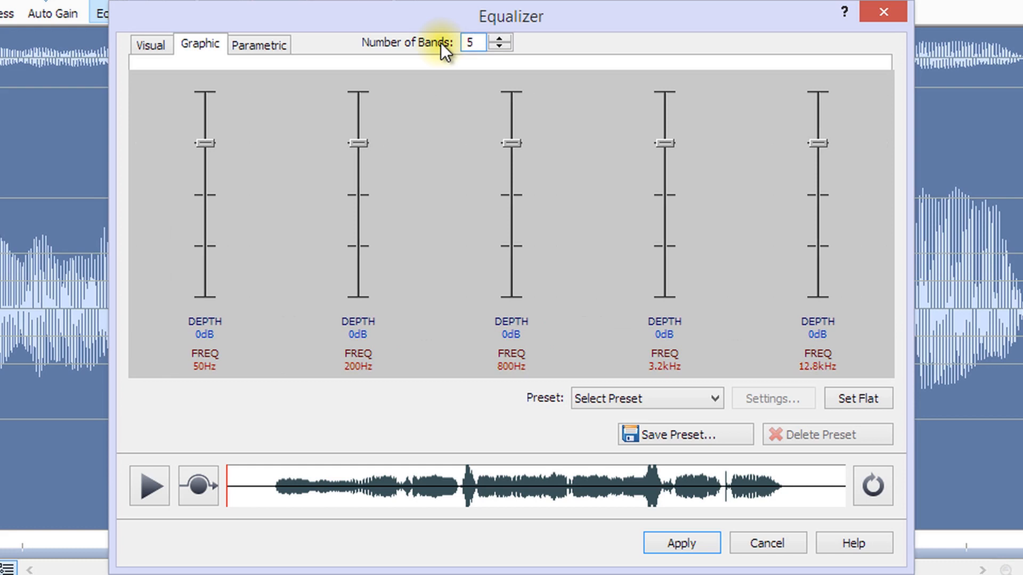
left_click(470, 42)
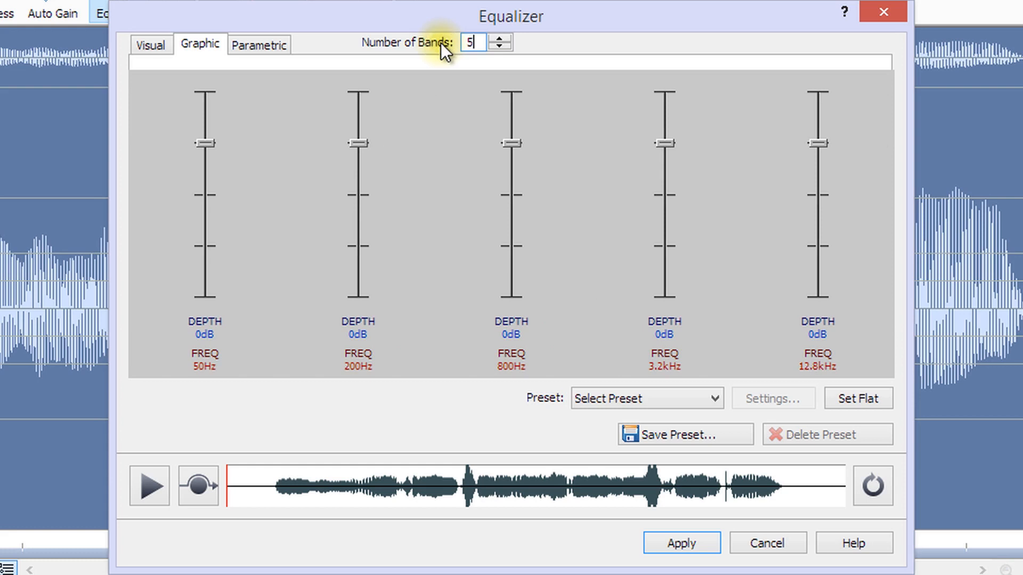
mouse_move(297, 101)
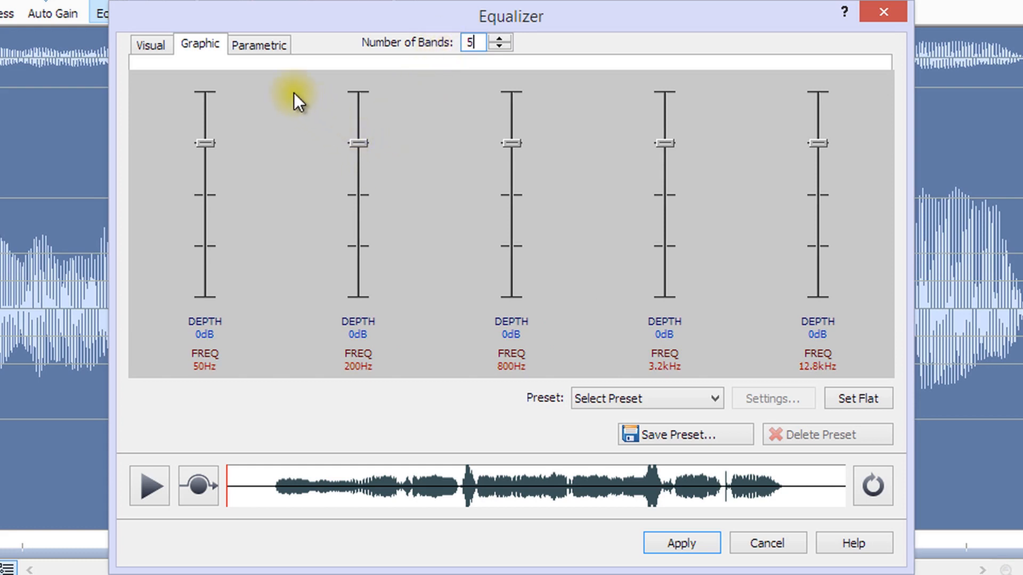
mouse_move(367, 147)
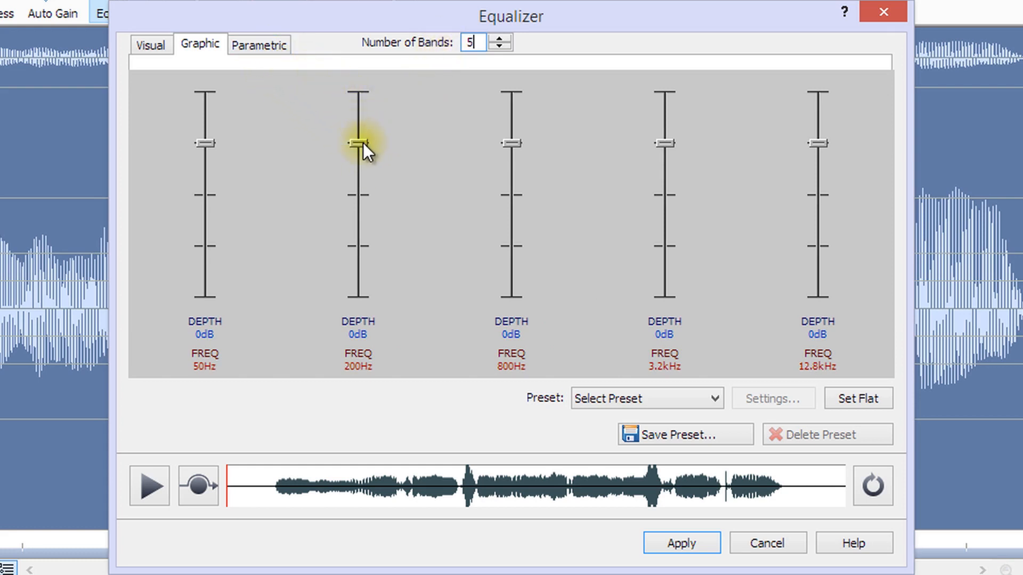
left_click_drag(358, 142, 358, 196)
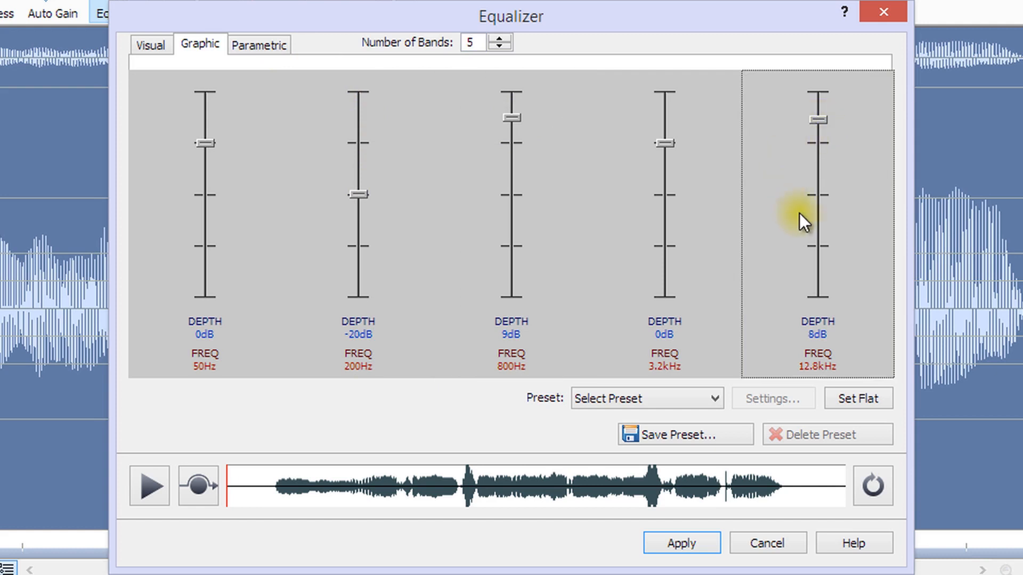
mouse_move(551, 212)
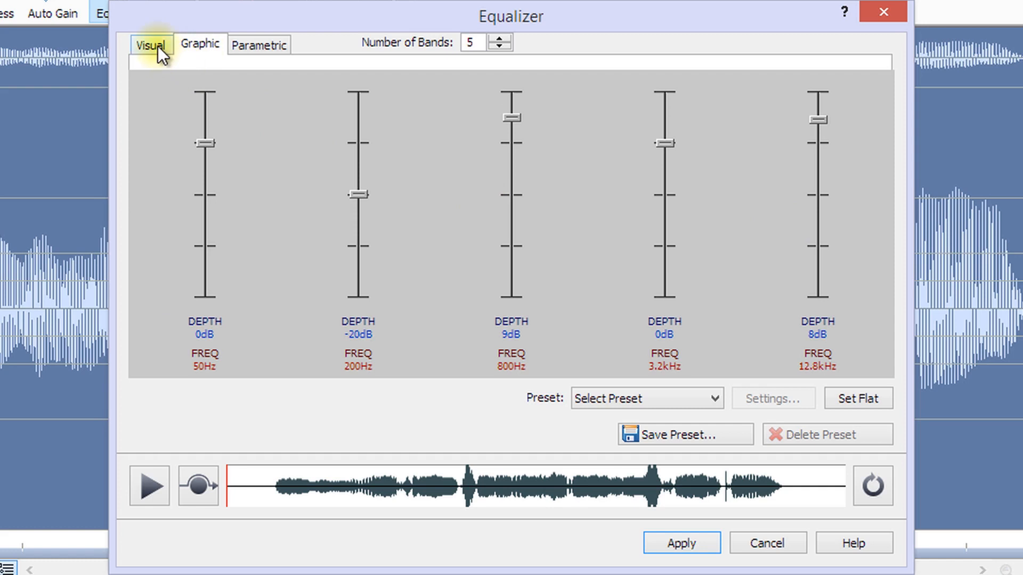
Set 3 parametric bands and tune the first to 1.8 kHz with Q 4.2.
left_click(258, 45)
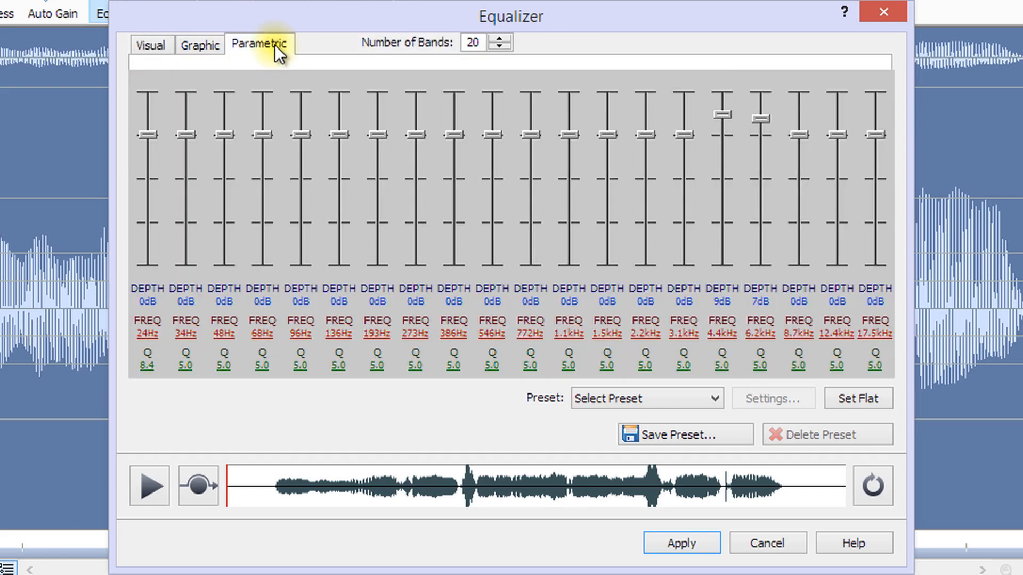
mouse_move(267, 57)
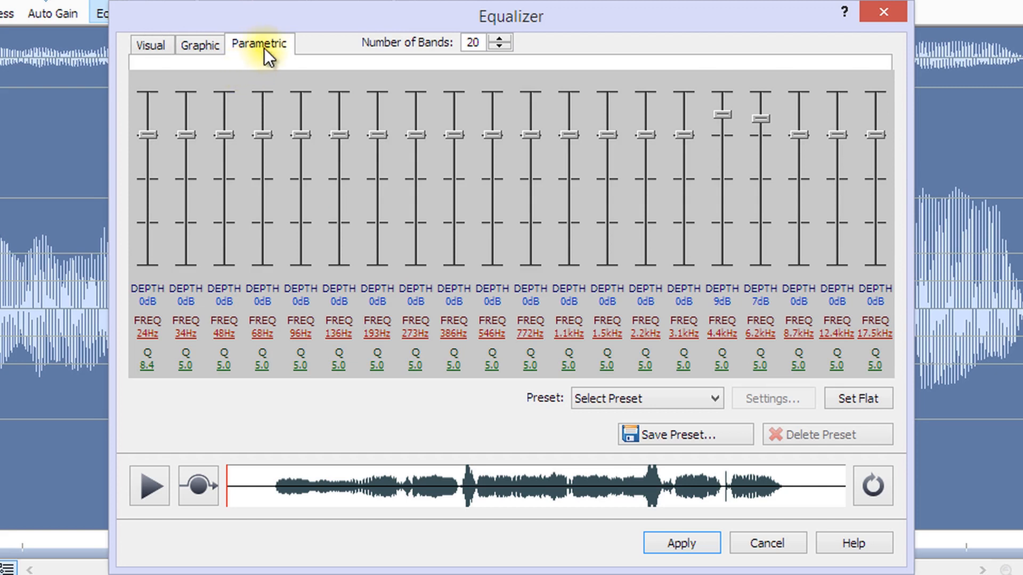
left_click(200, 44)
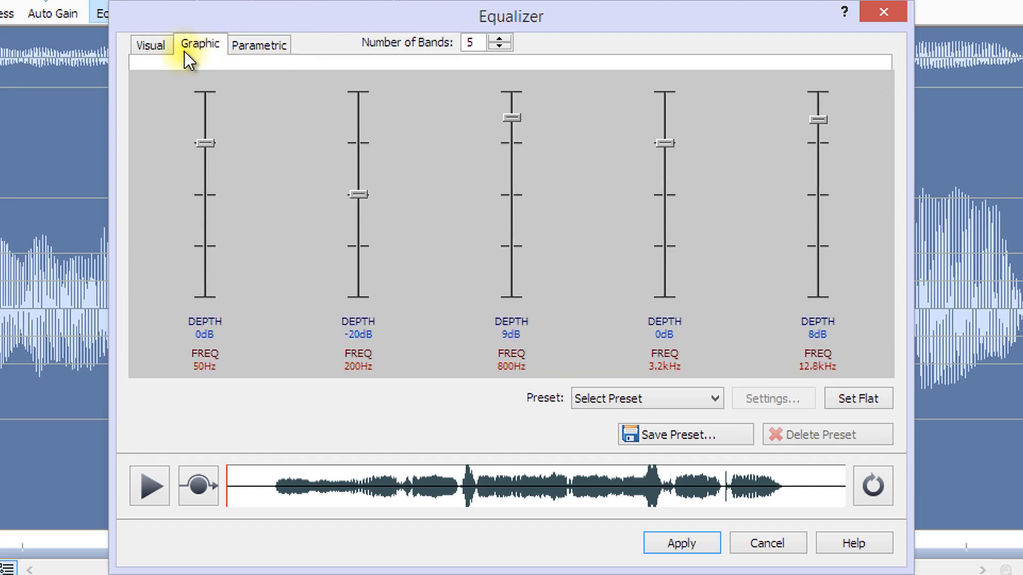
mouse_move(209, 68)
type("3")
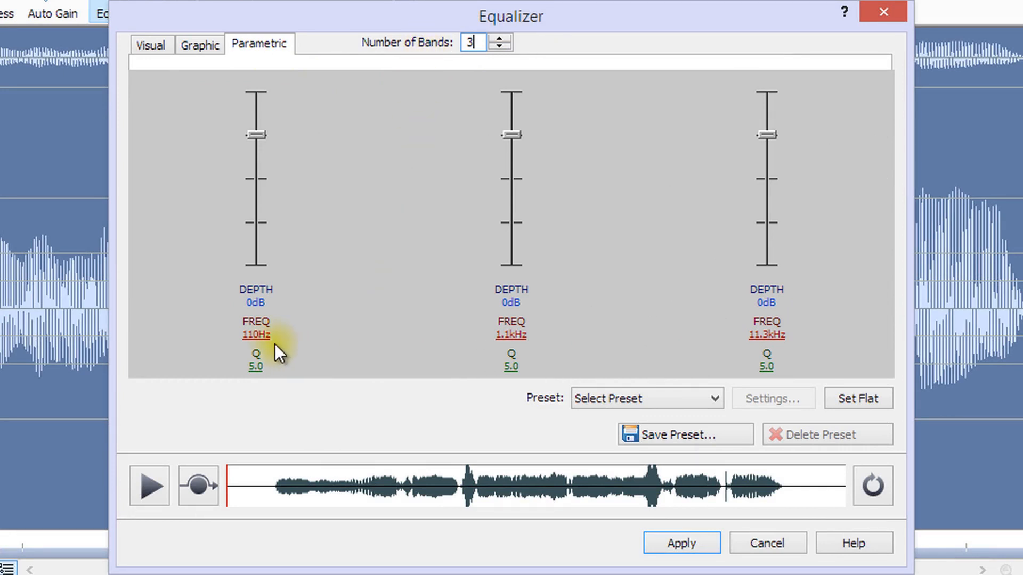
mouse_move(272, 329)
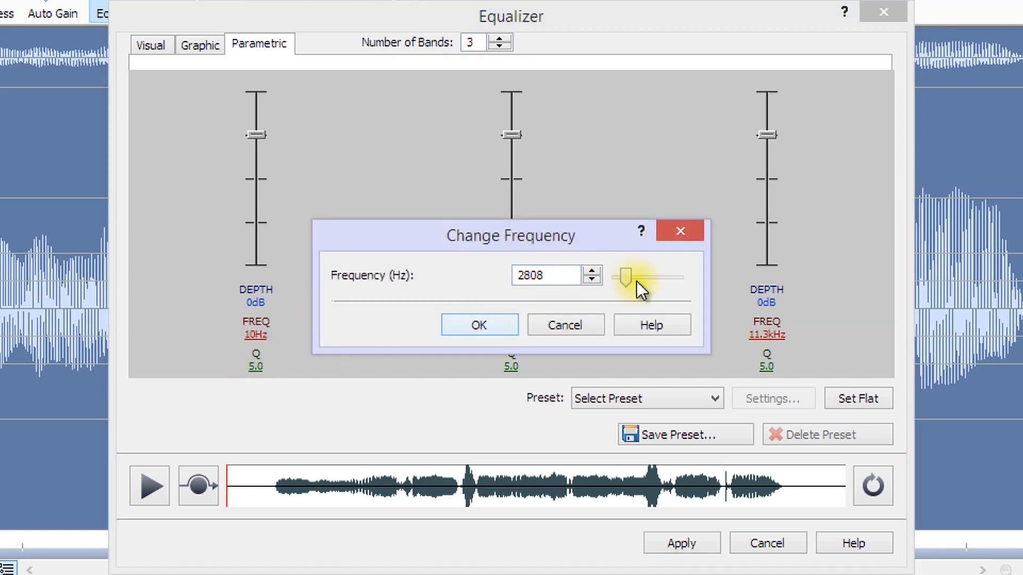
left_click(478, 325)
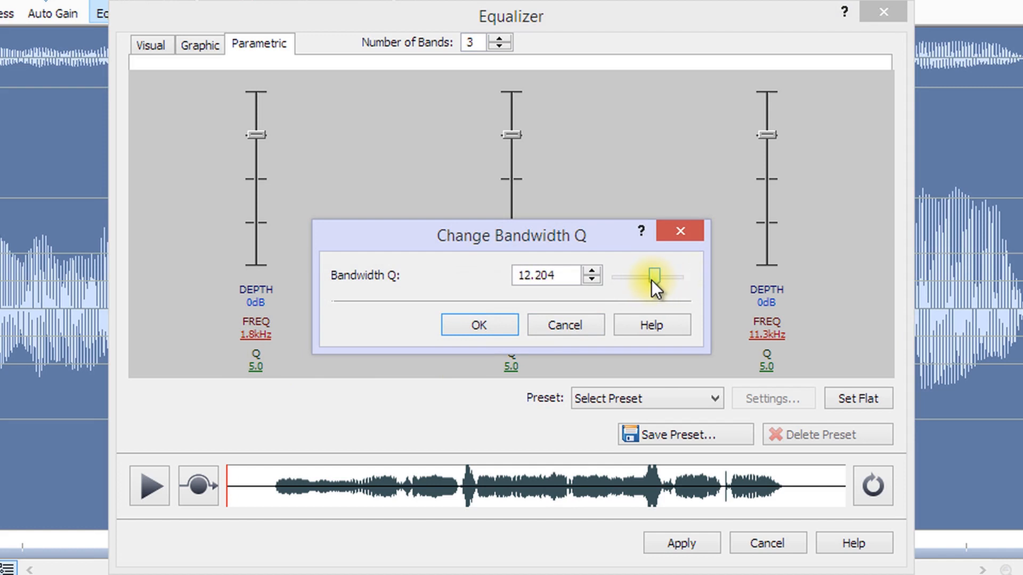
left_click(479, 325)
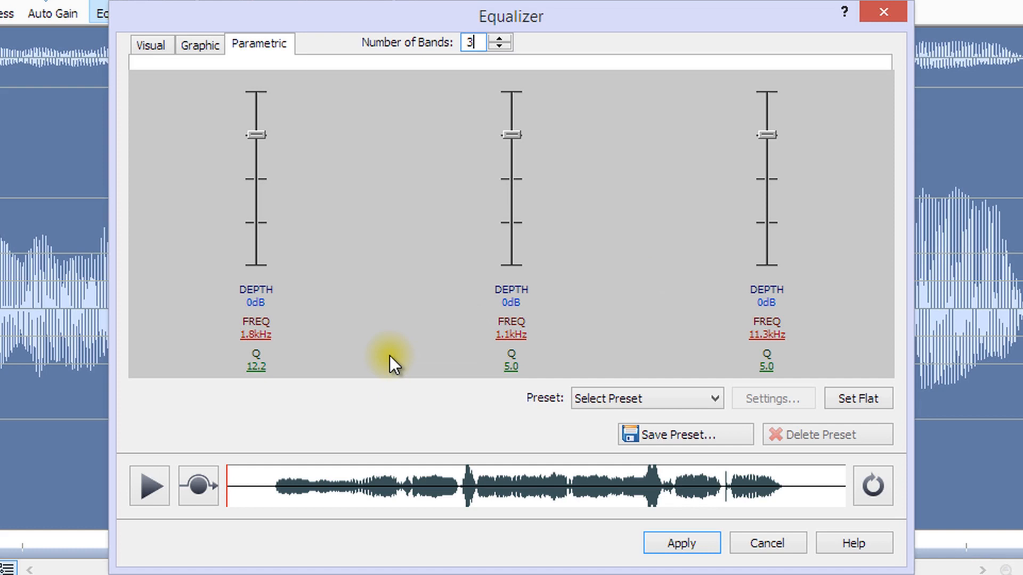
mouse_move(277, 364)
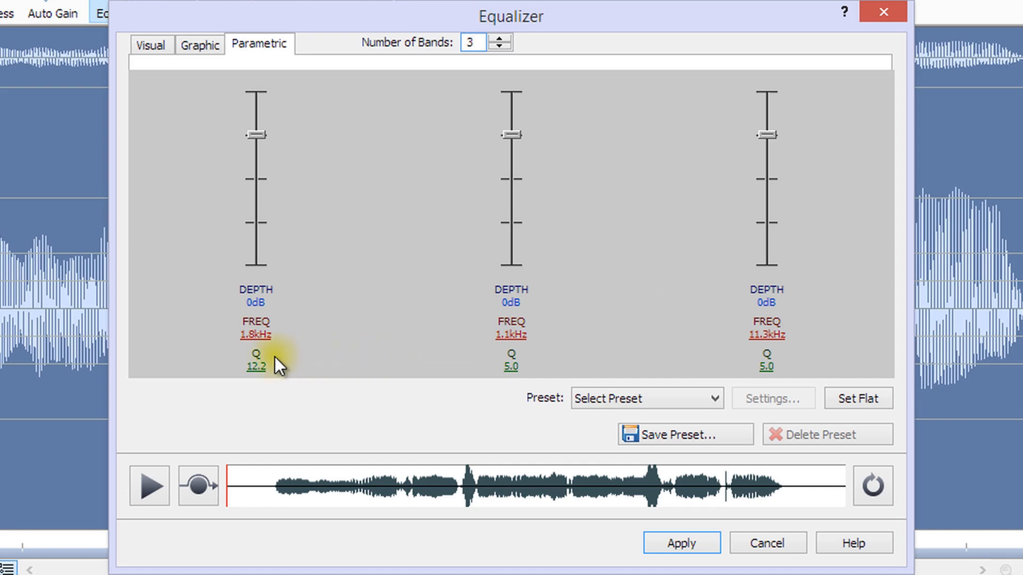
mouse_move(263, 379)
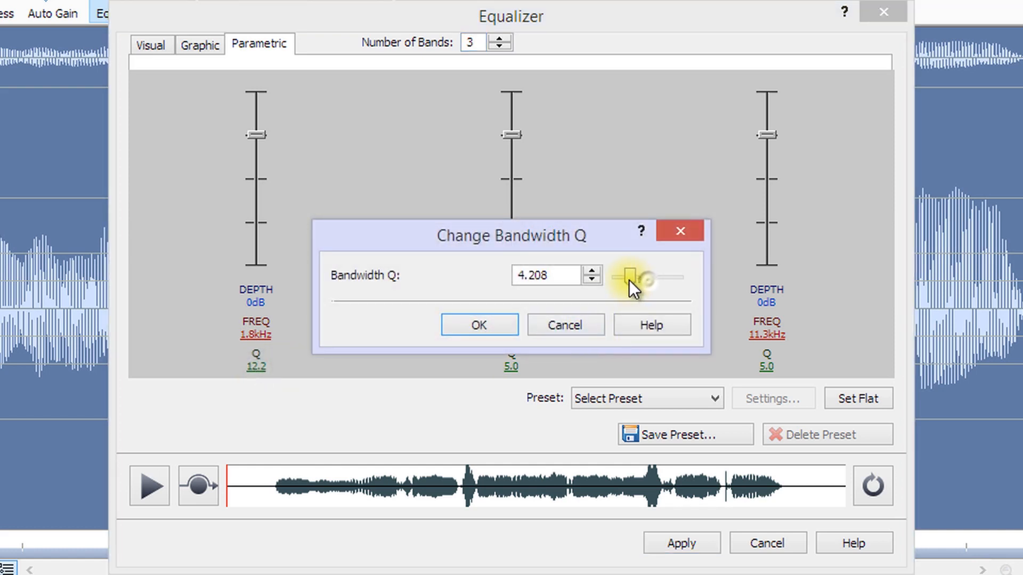
left_click(478, 324)
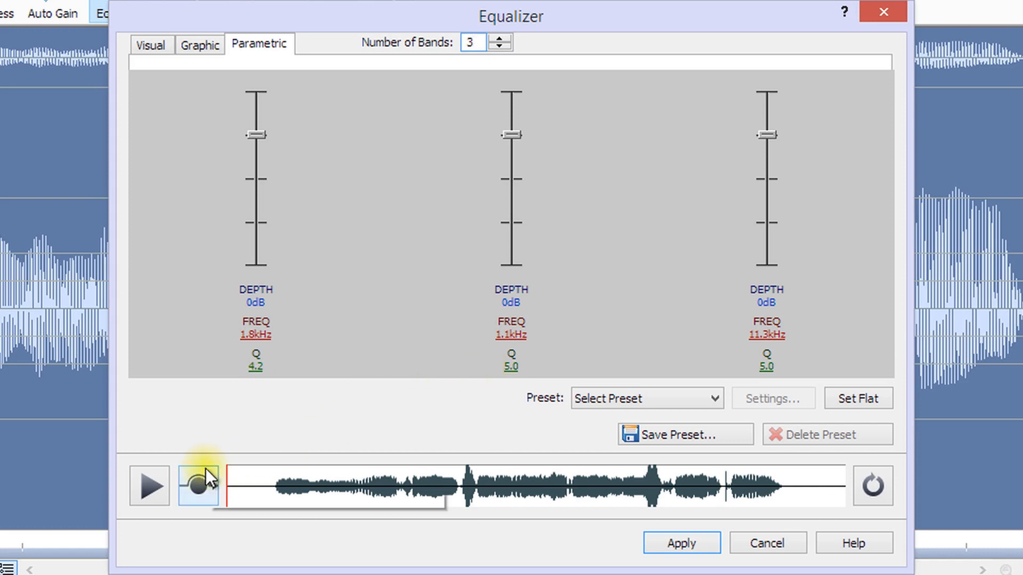
mouse_move(151, 486)
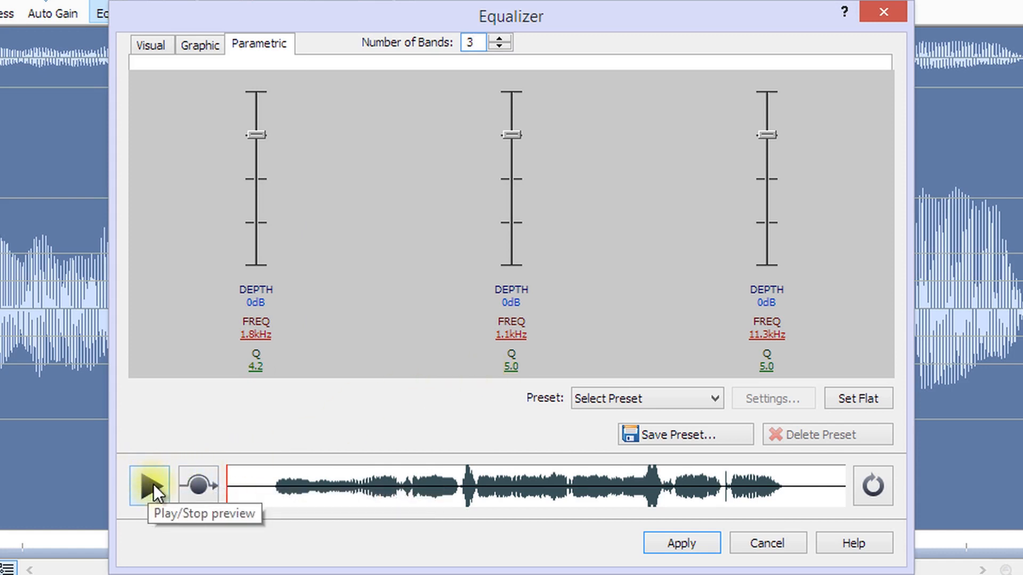
mouse_move(873, 486)
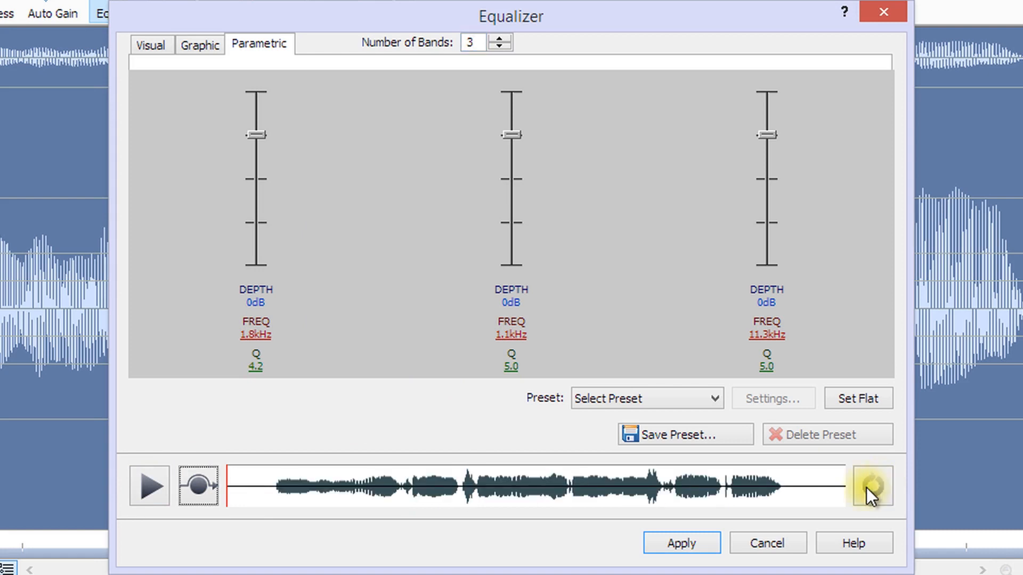
Preview the equalized audio with Play/Stop, toggling the effect during playback.
left_click(149, 486)
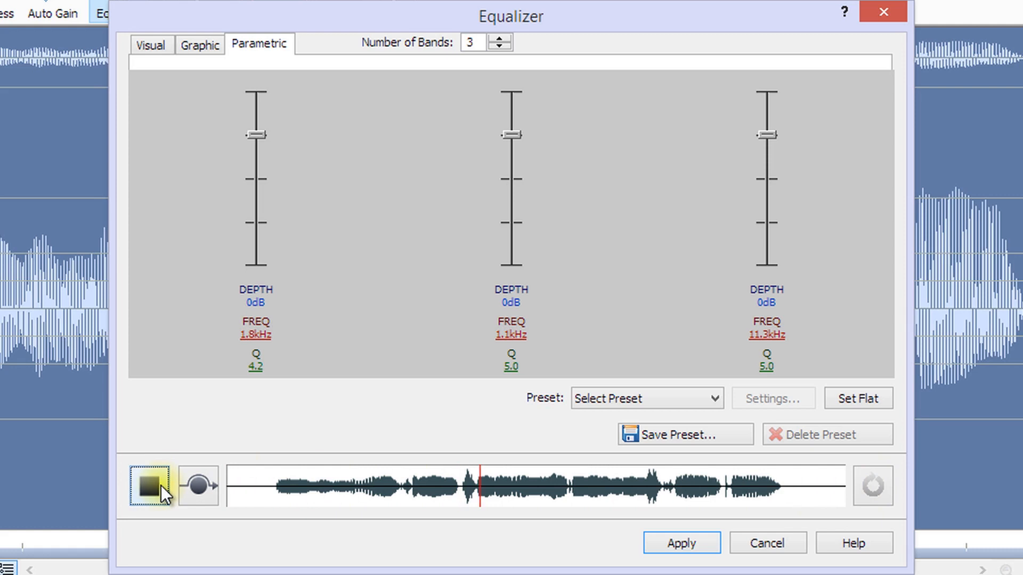
left_click(150, 486)
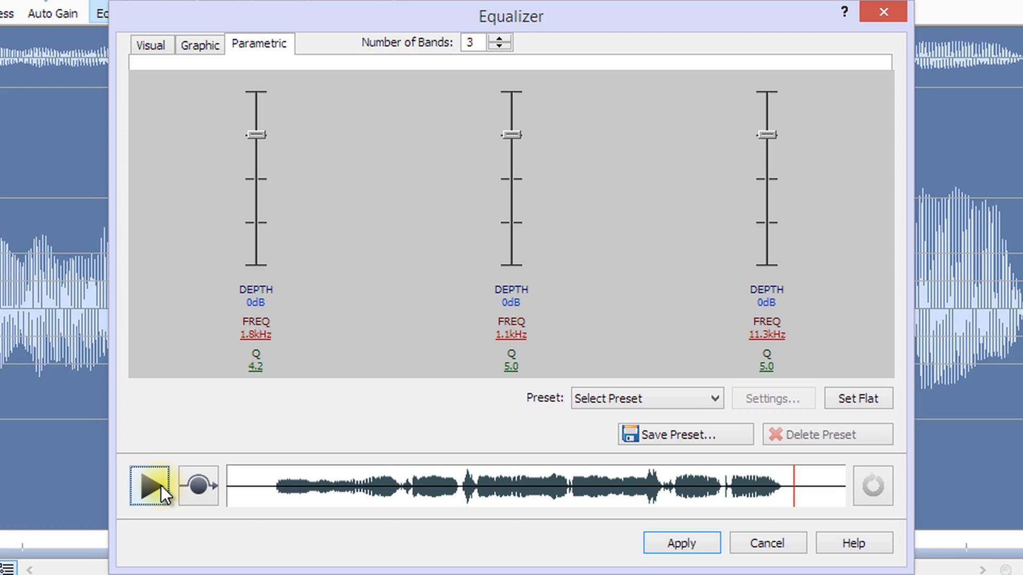
left_click(148, 486)
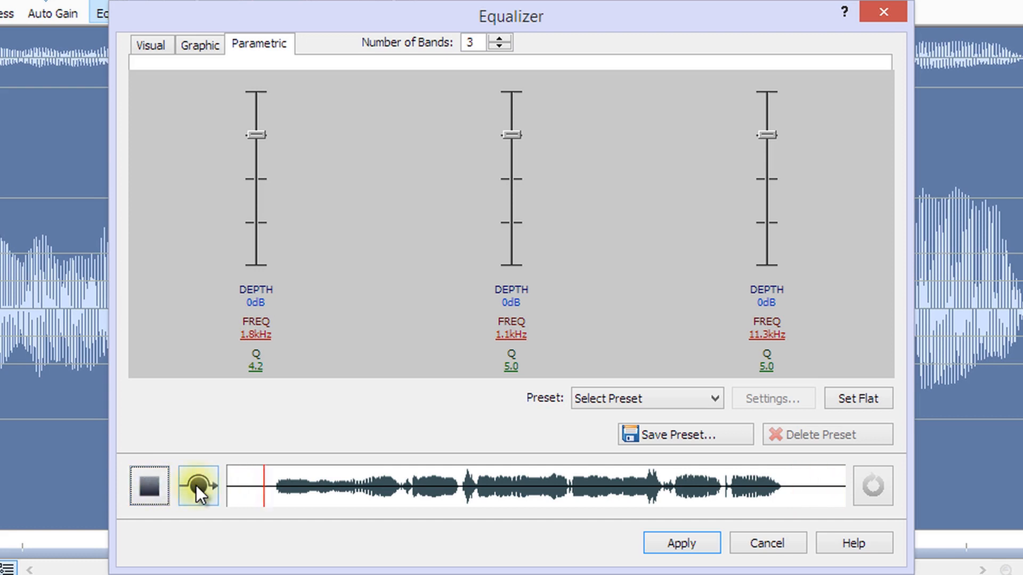
left_click(199, 486)
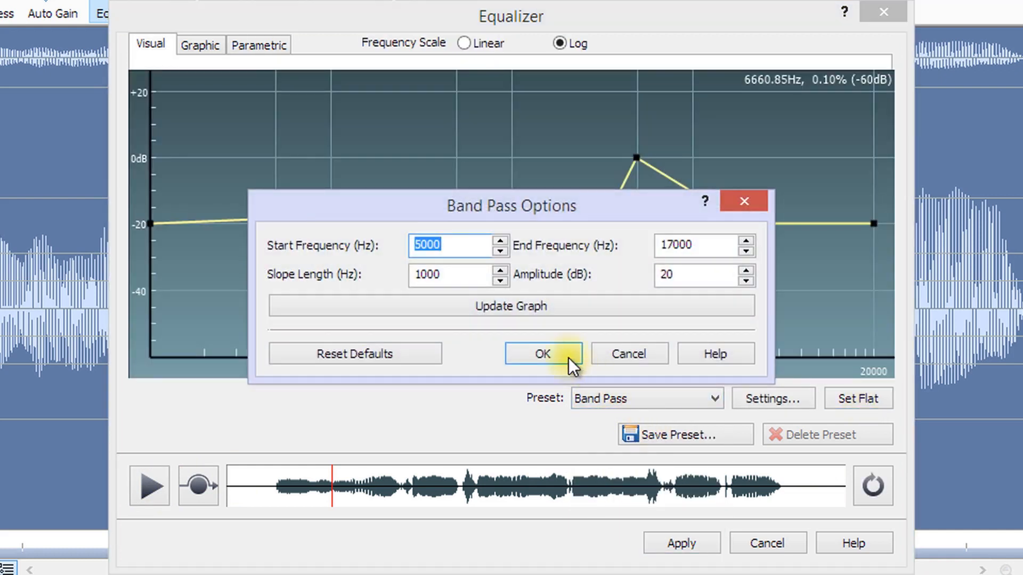
Apply the band pass equalization to the recording and reopen the Equalizer.
left_click(541, 354)
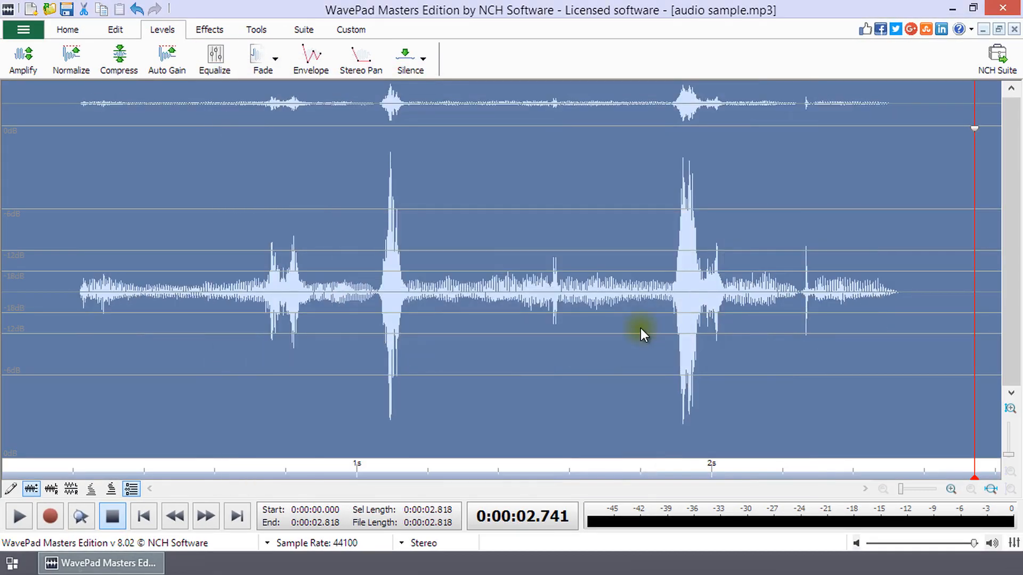
left_click(214, 58)
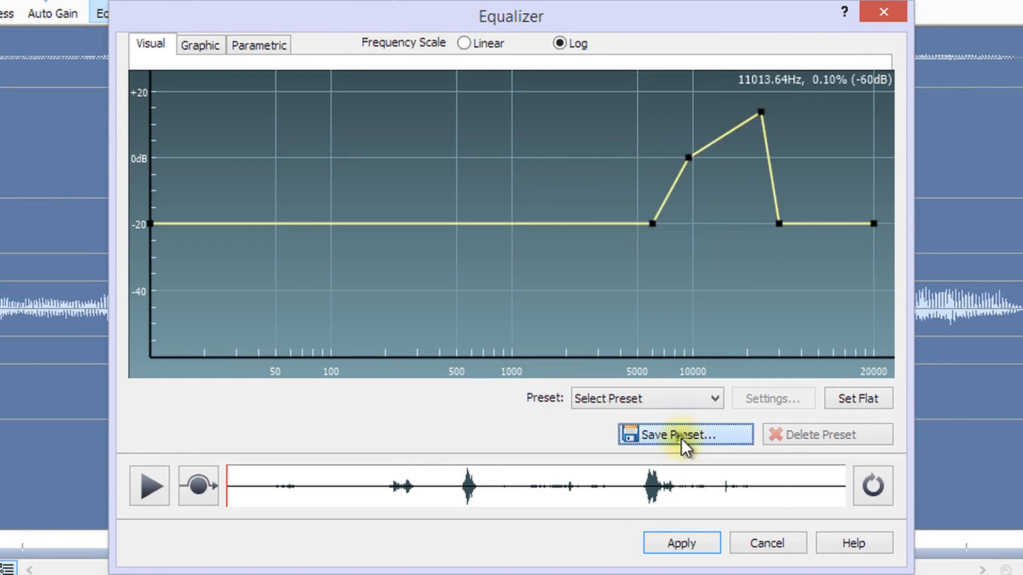
Save the current curve as user preset 'Custom 01'.
left_click(684, 435)
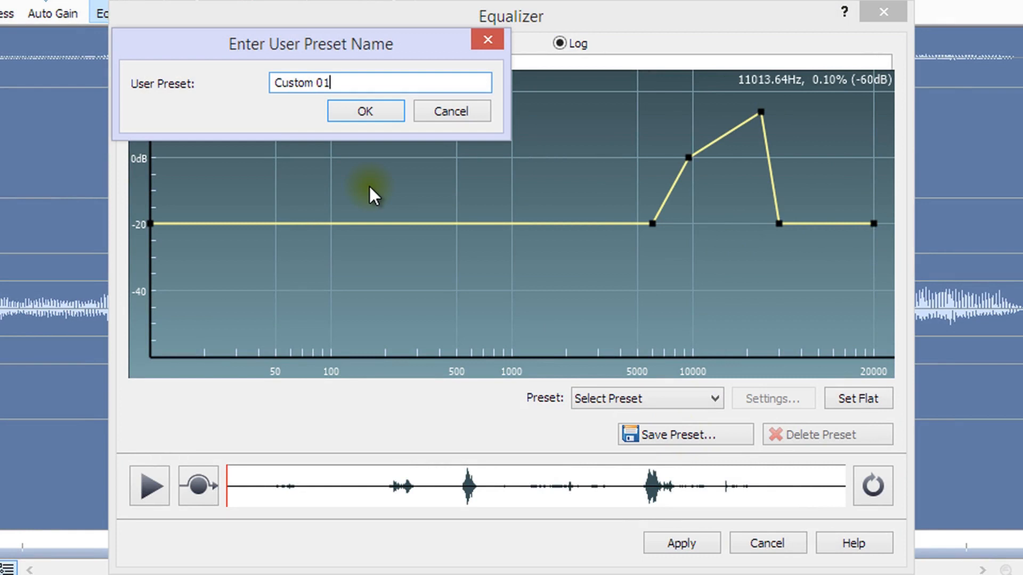
left_click(364, 111)
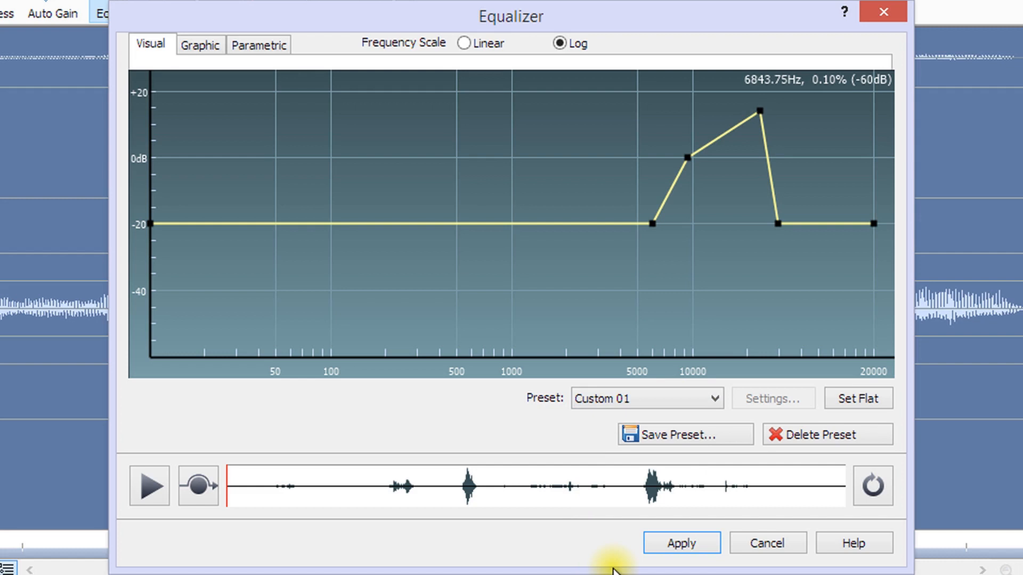
mouse_move(700, 406)
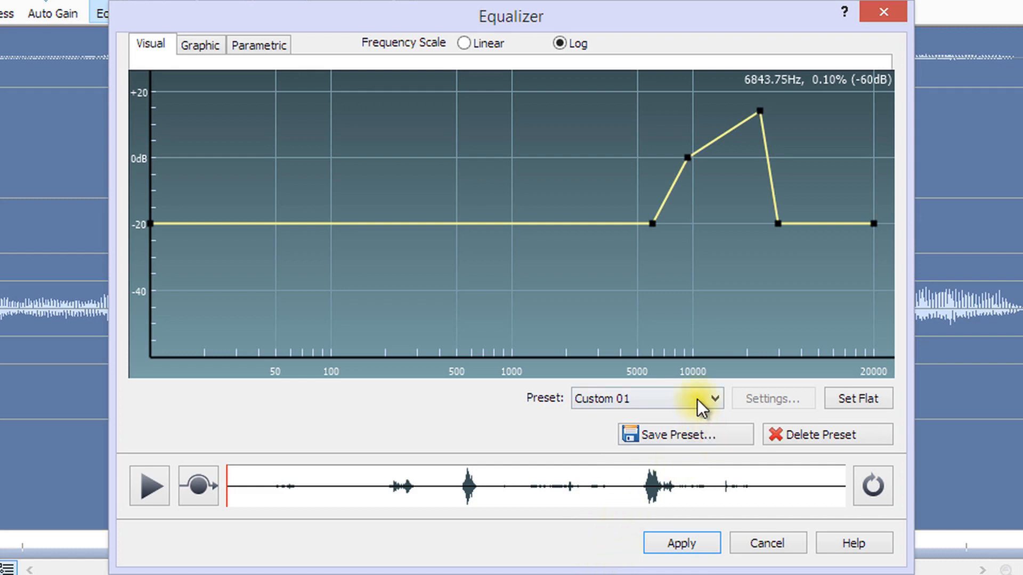